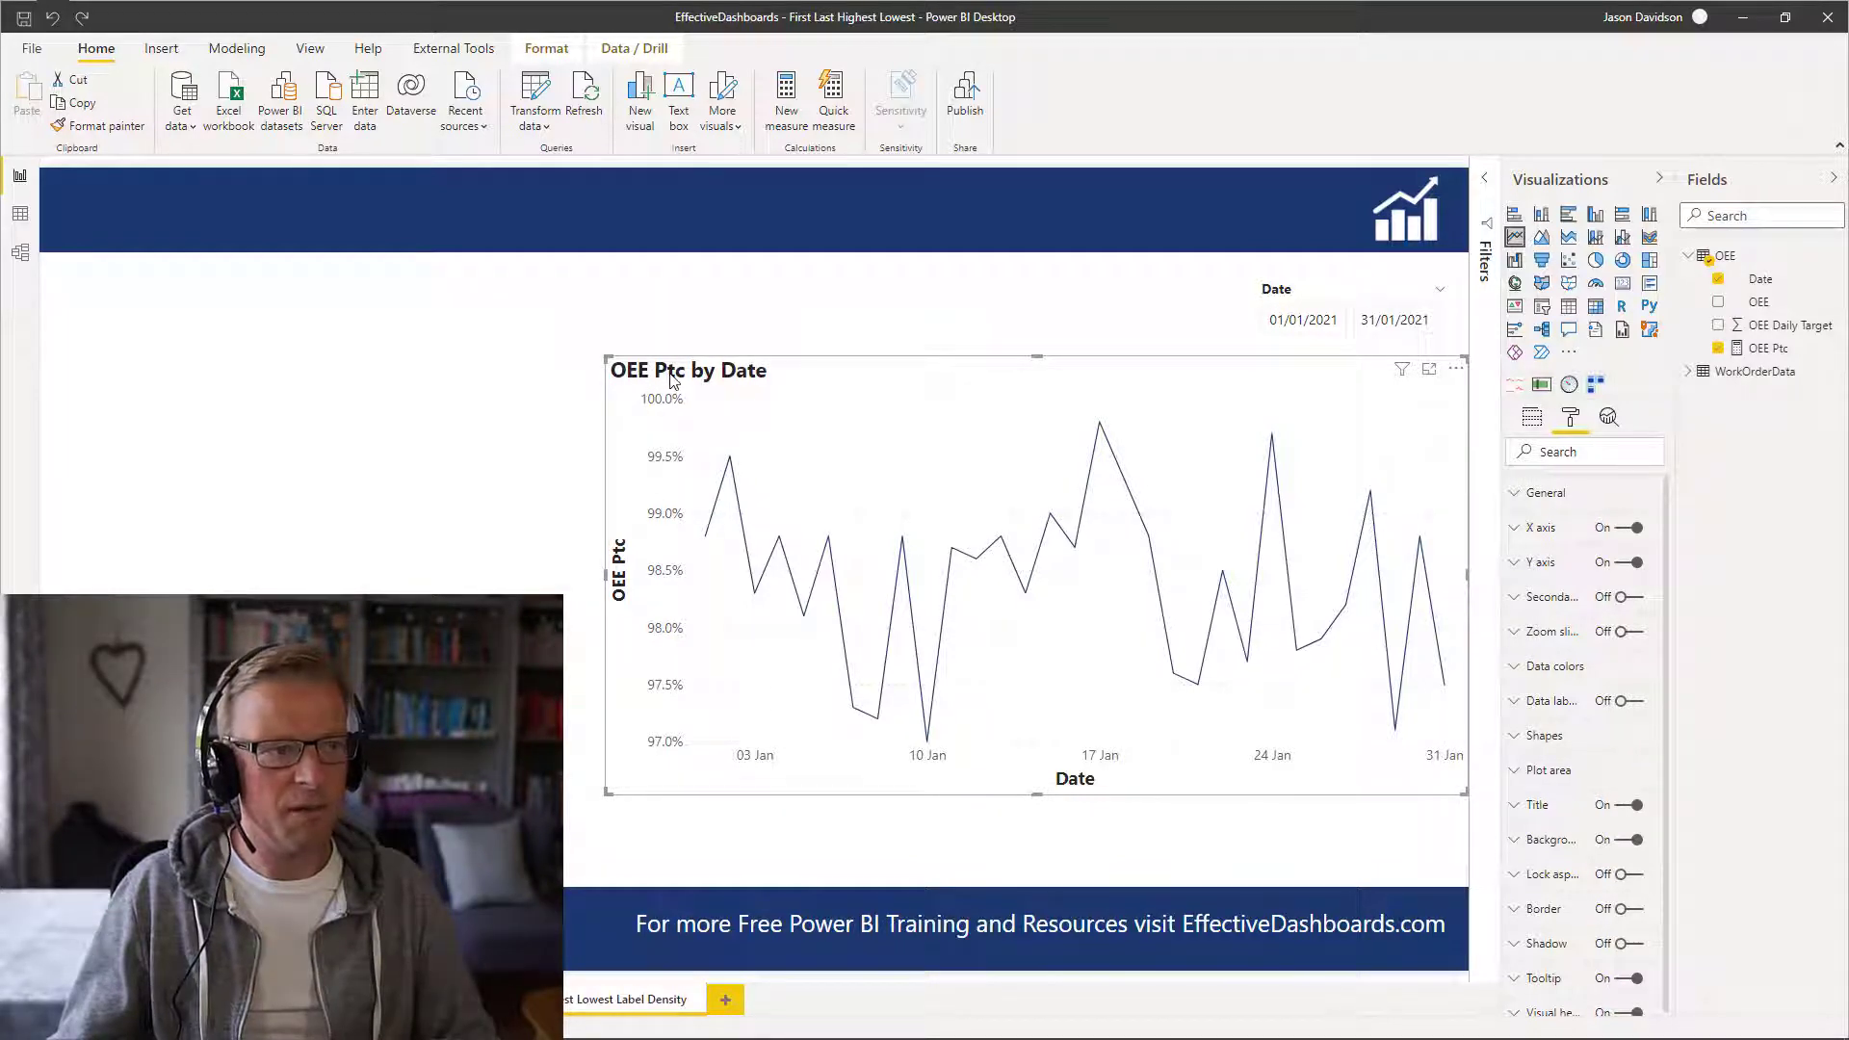
pyautogui.moveTo(671, 378)
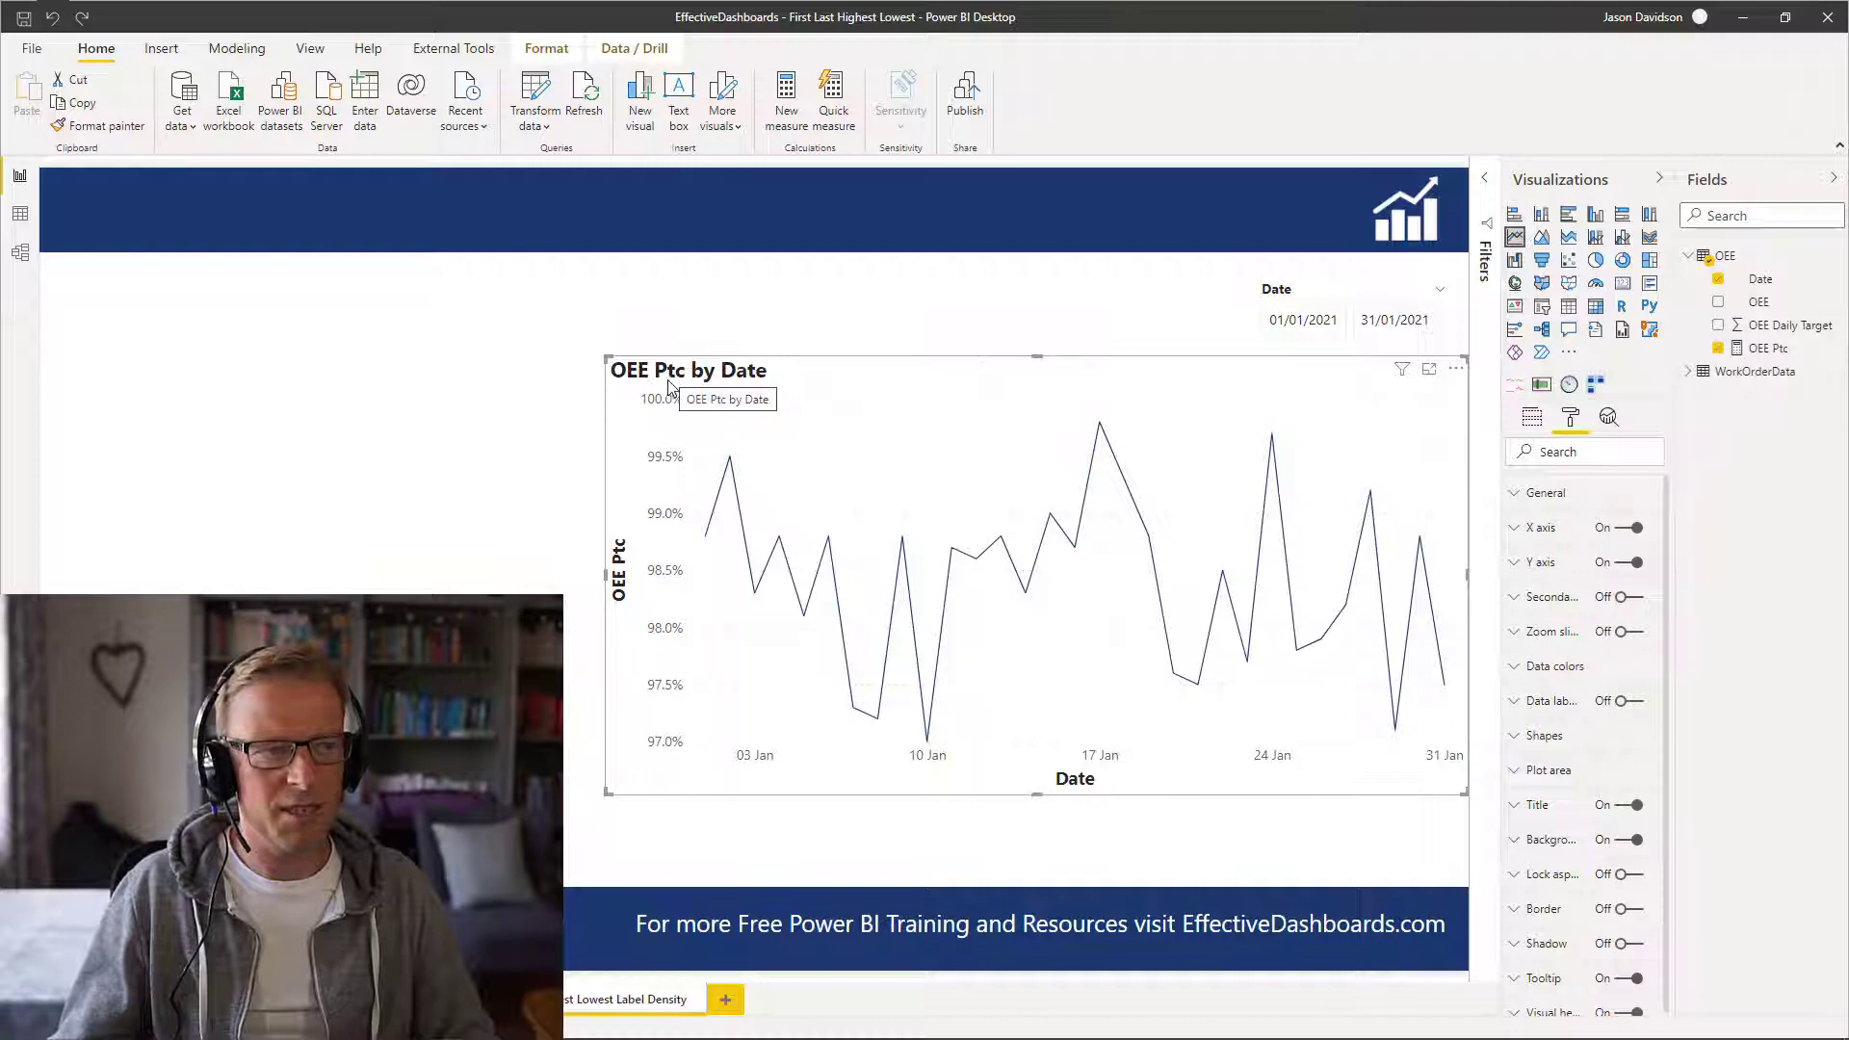
pyautogui.moveTo(707, 537)
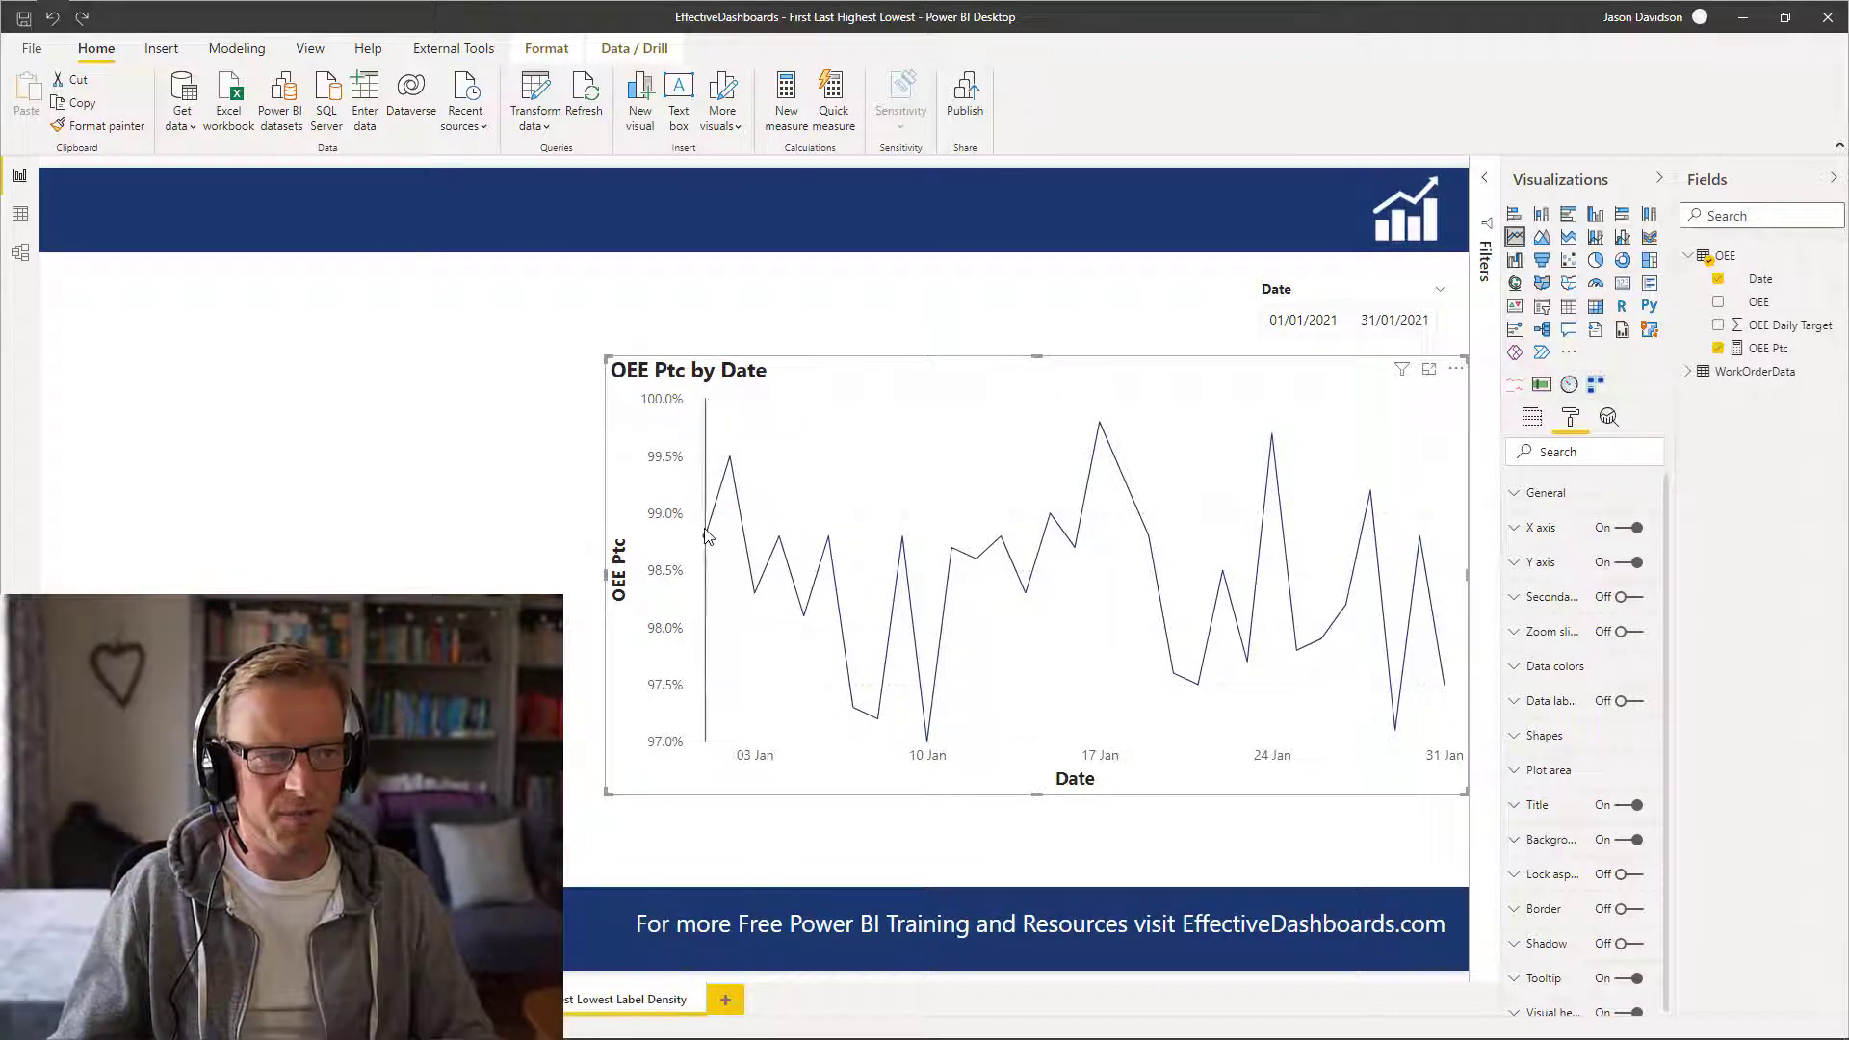
pyautogui.moveTo(927, 740)
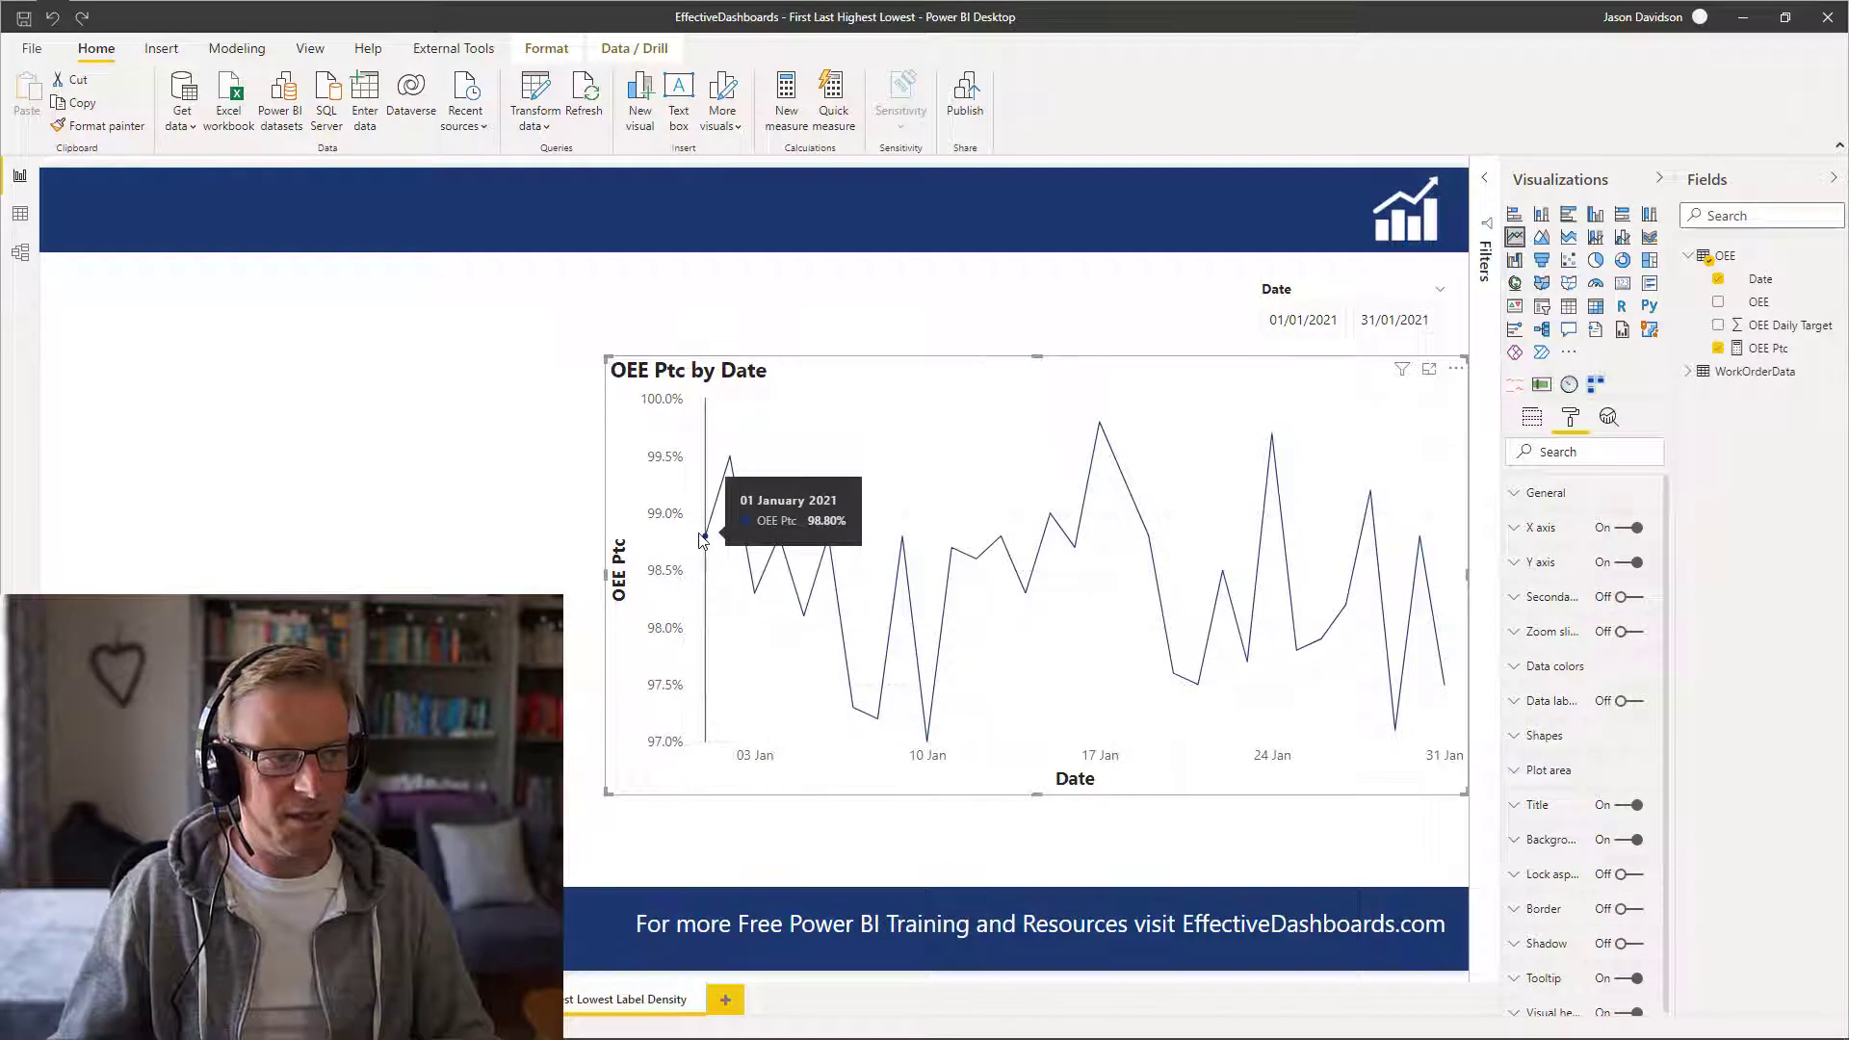
pyautogui.moveTo(928, 747)
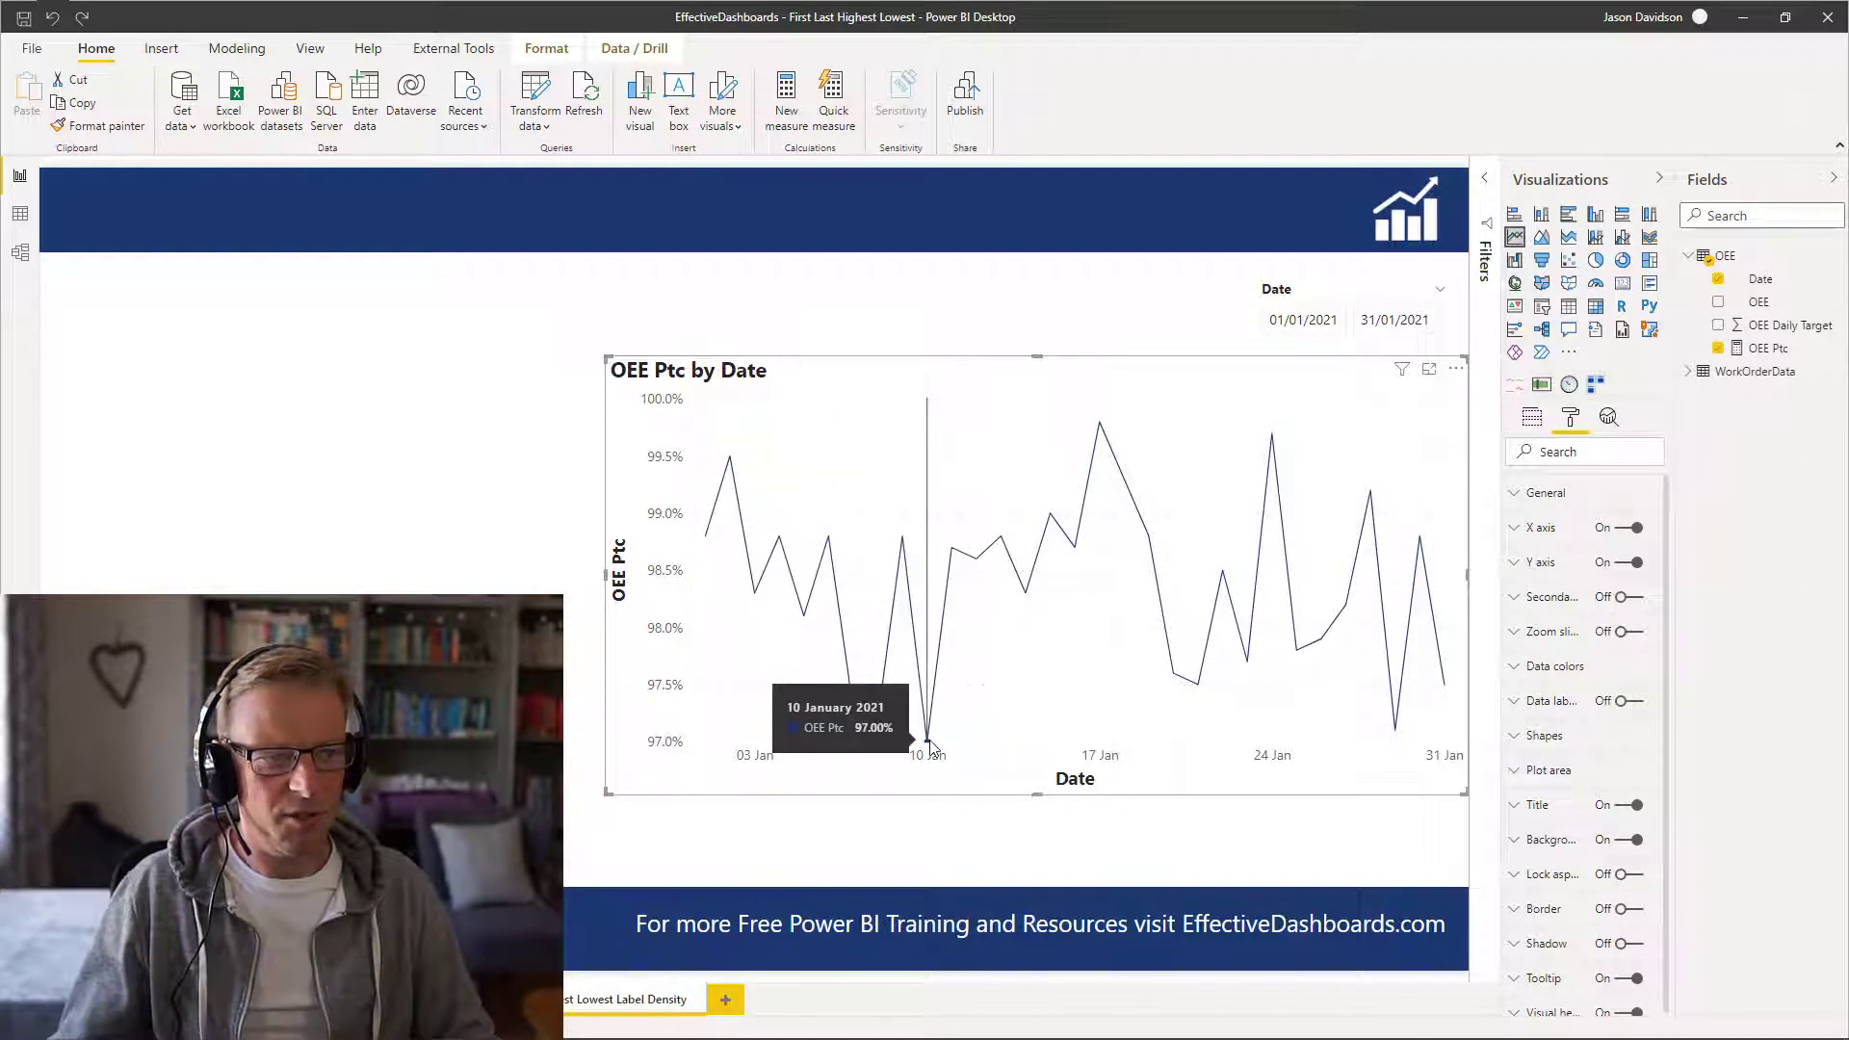
pyautogui.moveTo(1100, 424)
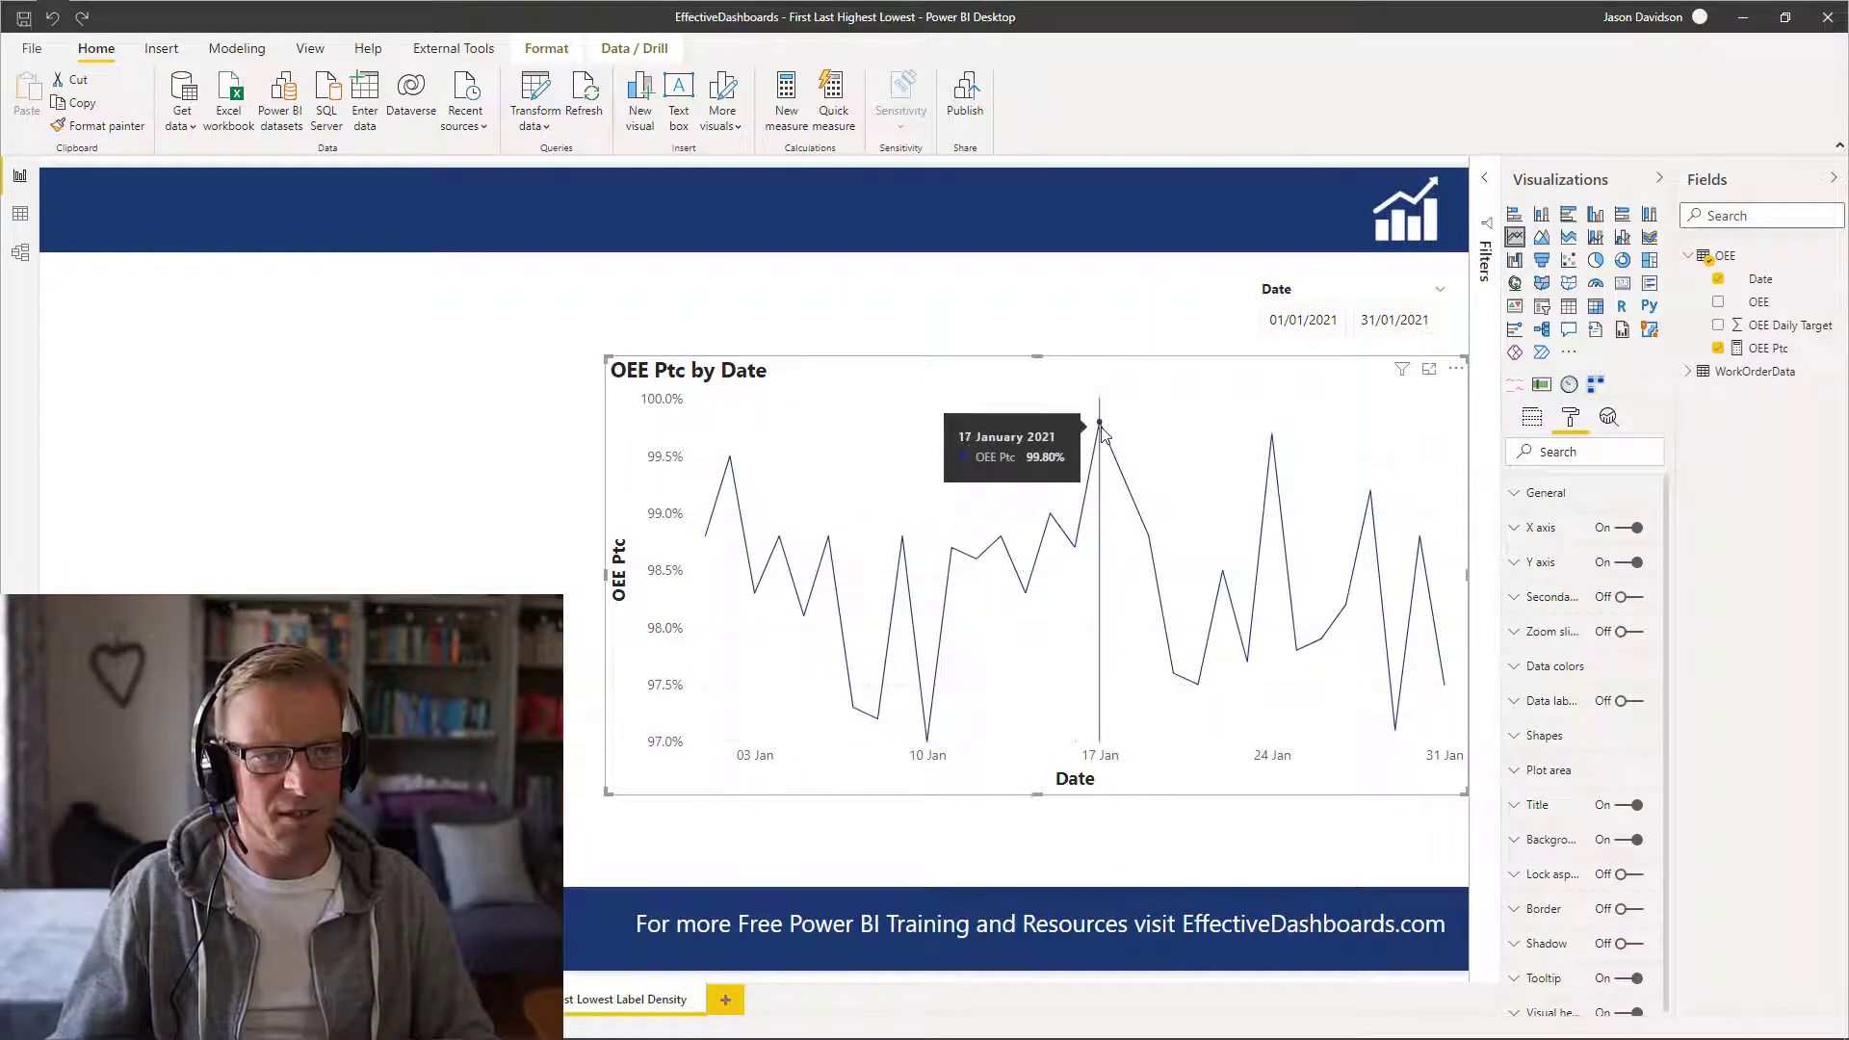
pyautogui.moveTo(1448, 693)
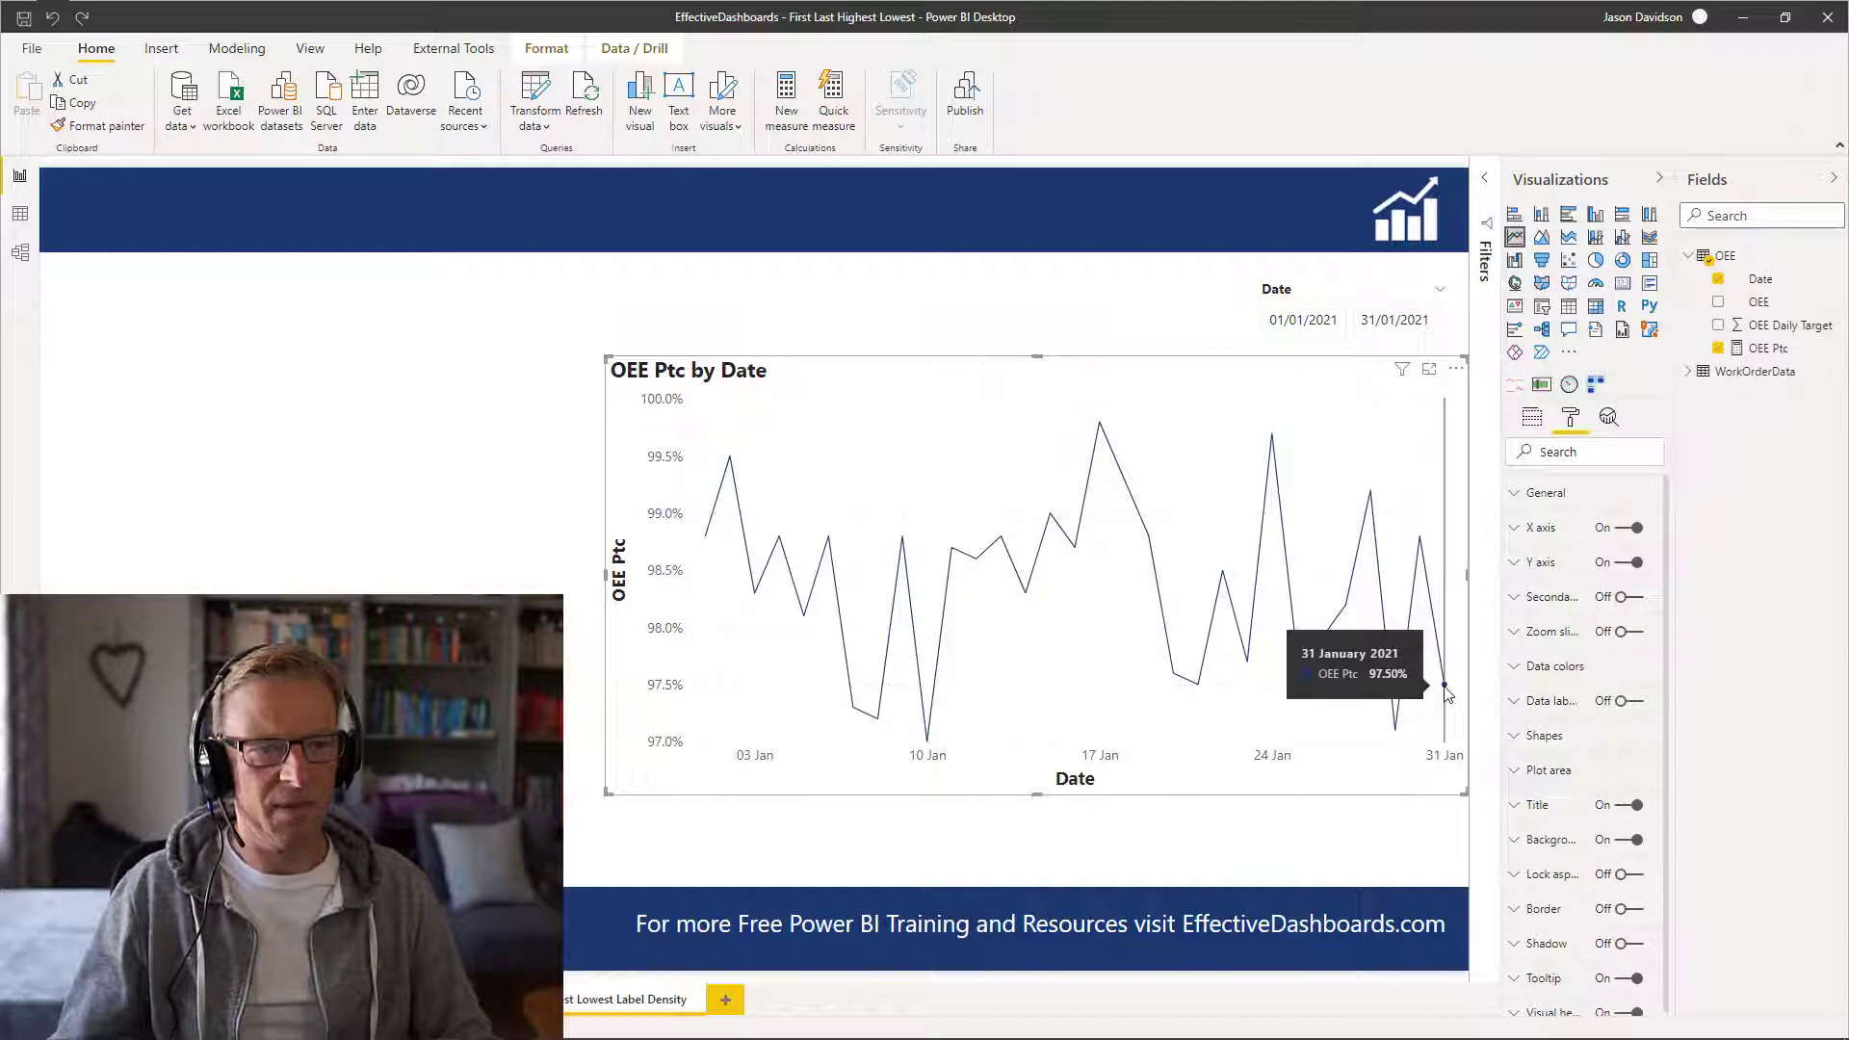
pyautogui.moveTo(1362, 537)
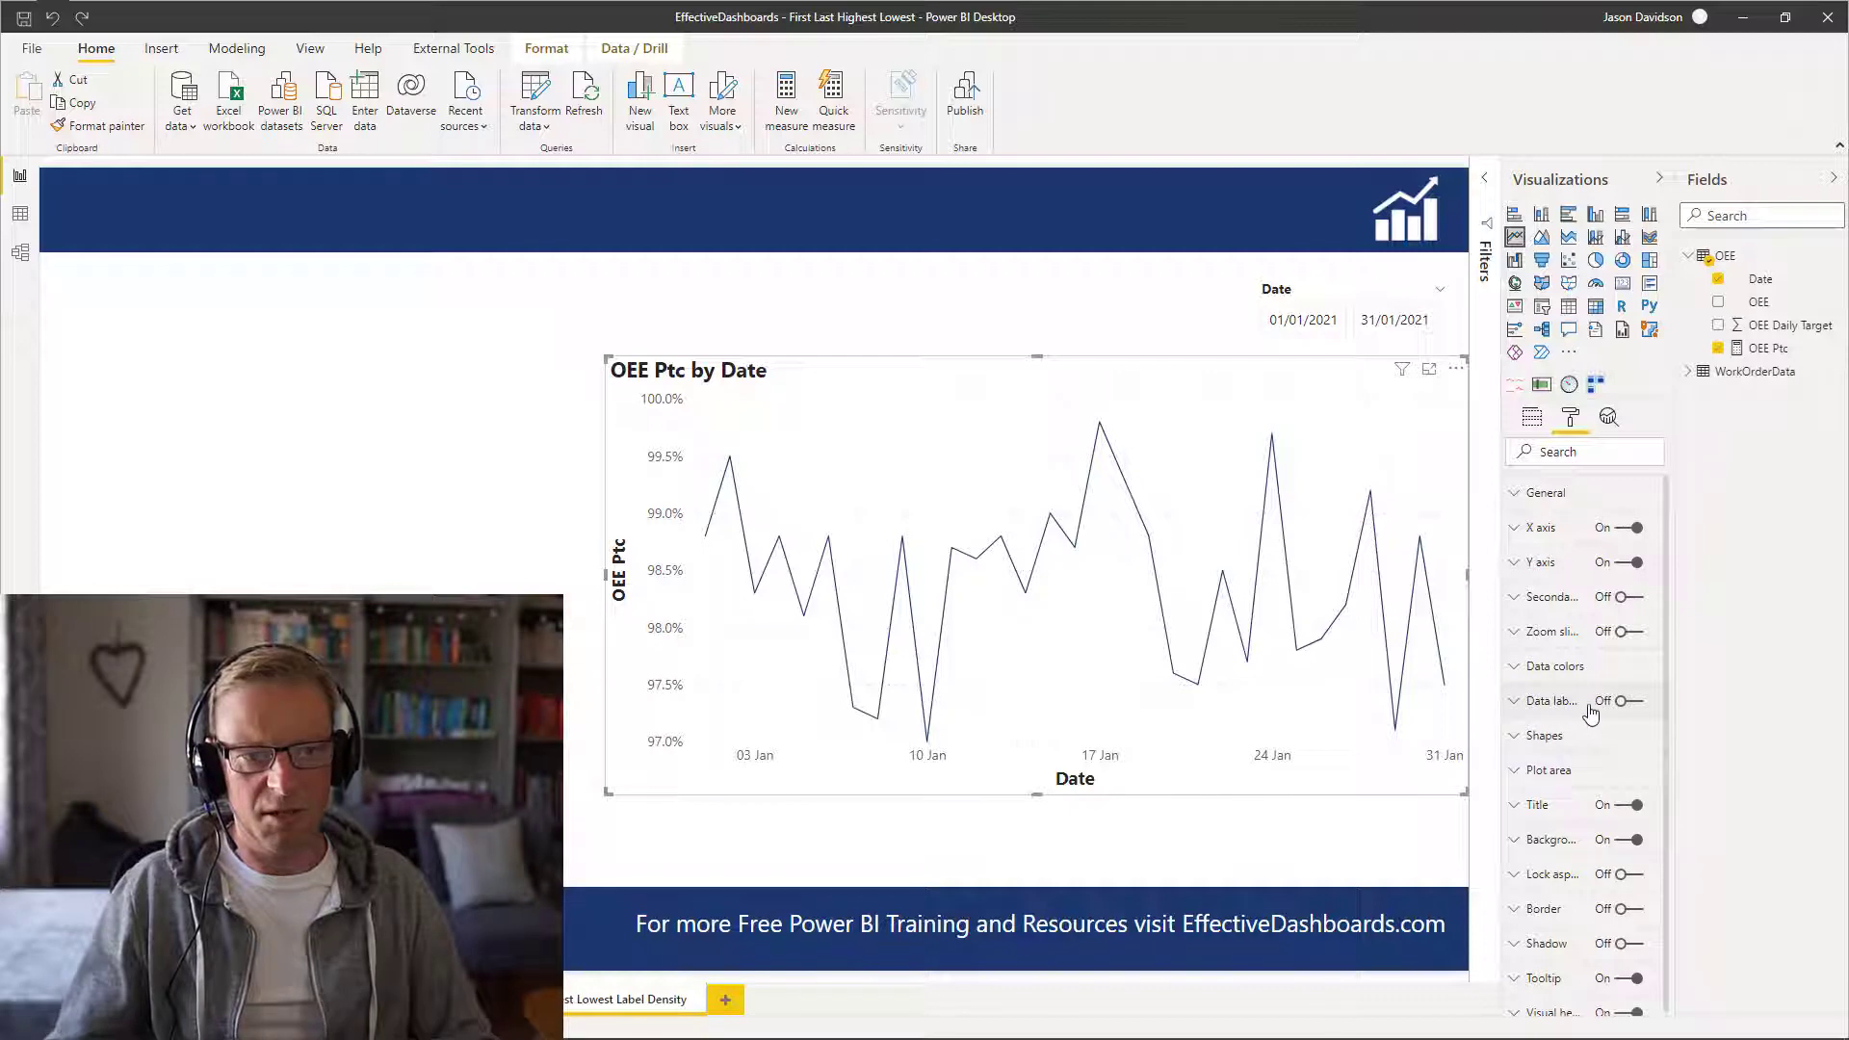
# Turn Data labels On for the OEE Ptc by Date chart and expand their settings
pyautogui.click(1619, 700)
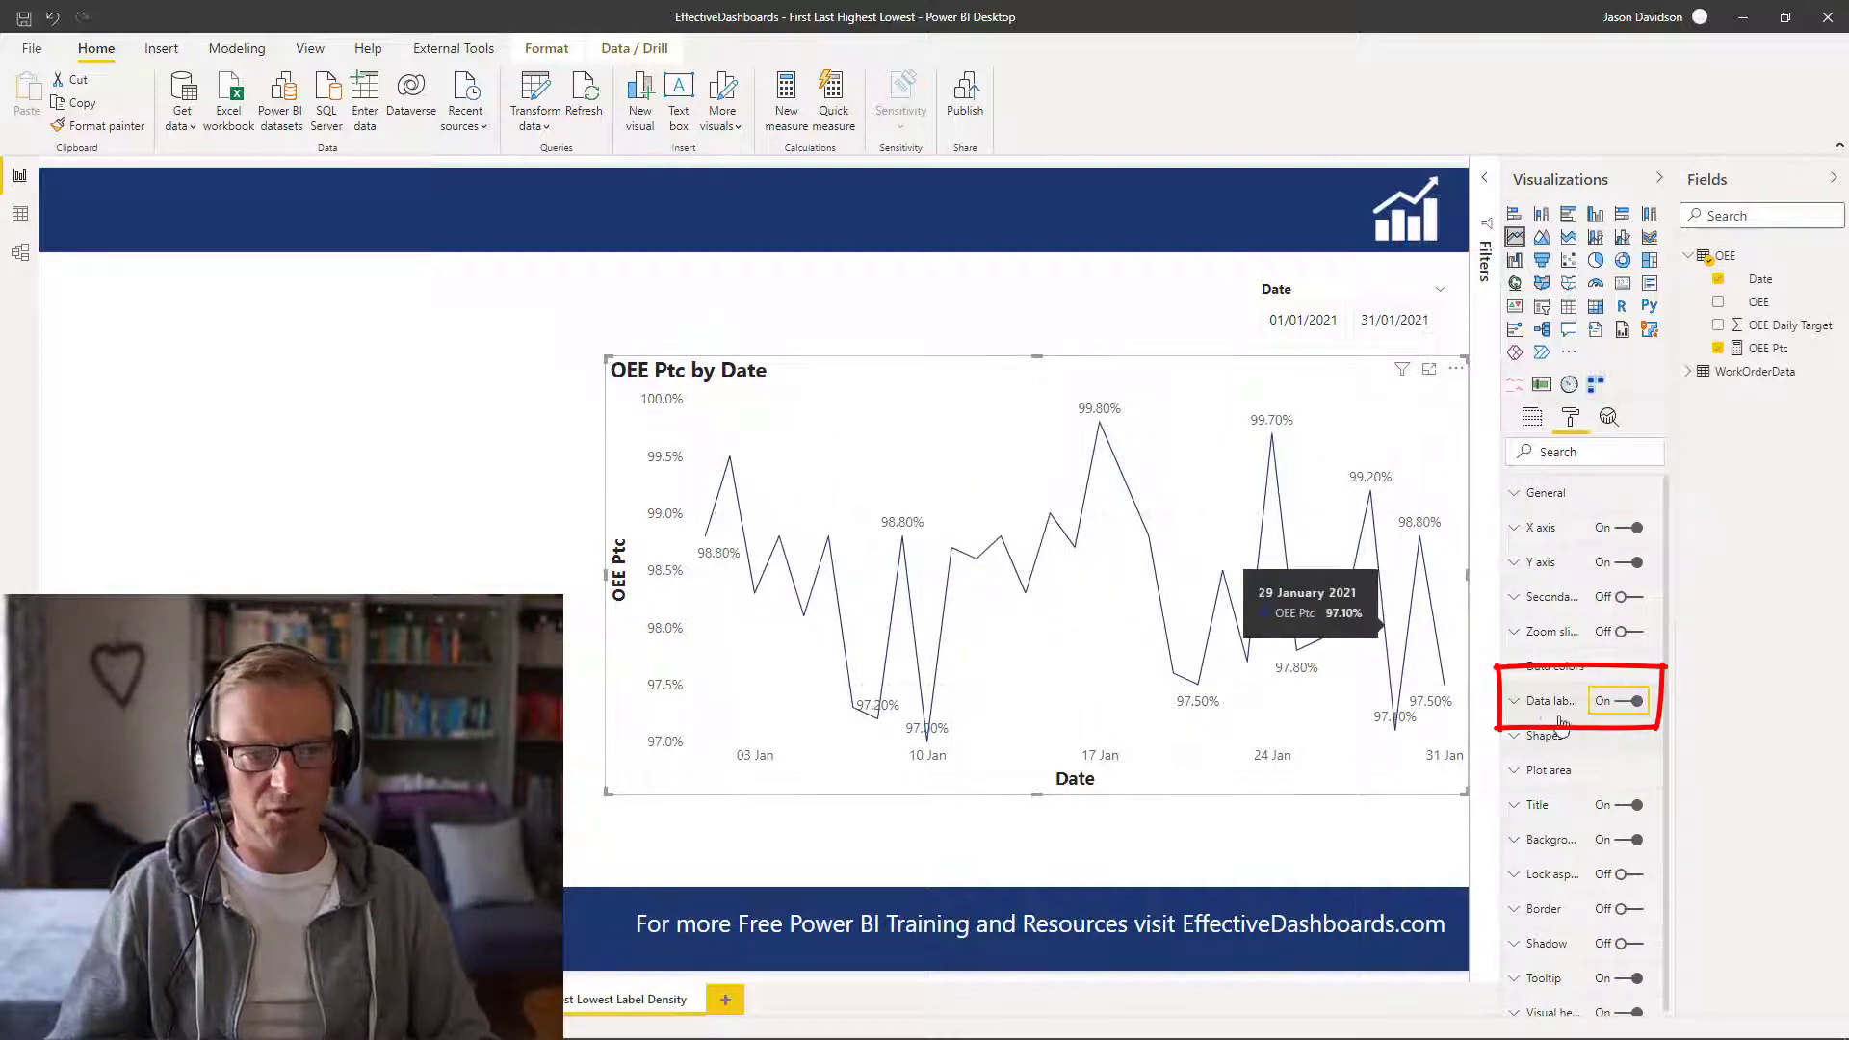
pyautogui.click(1545, 701)
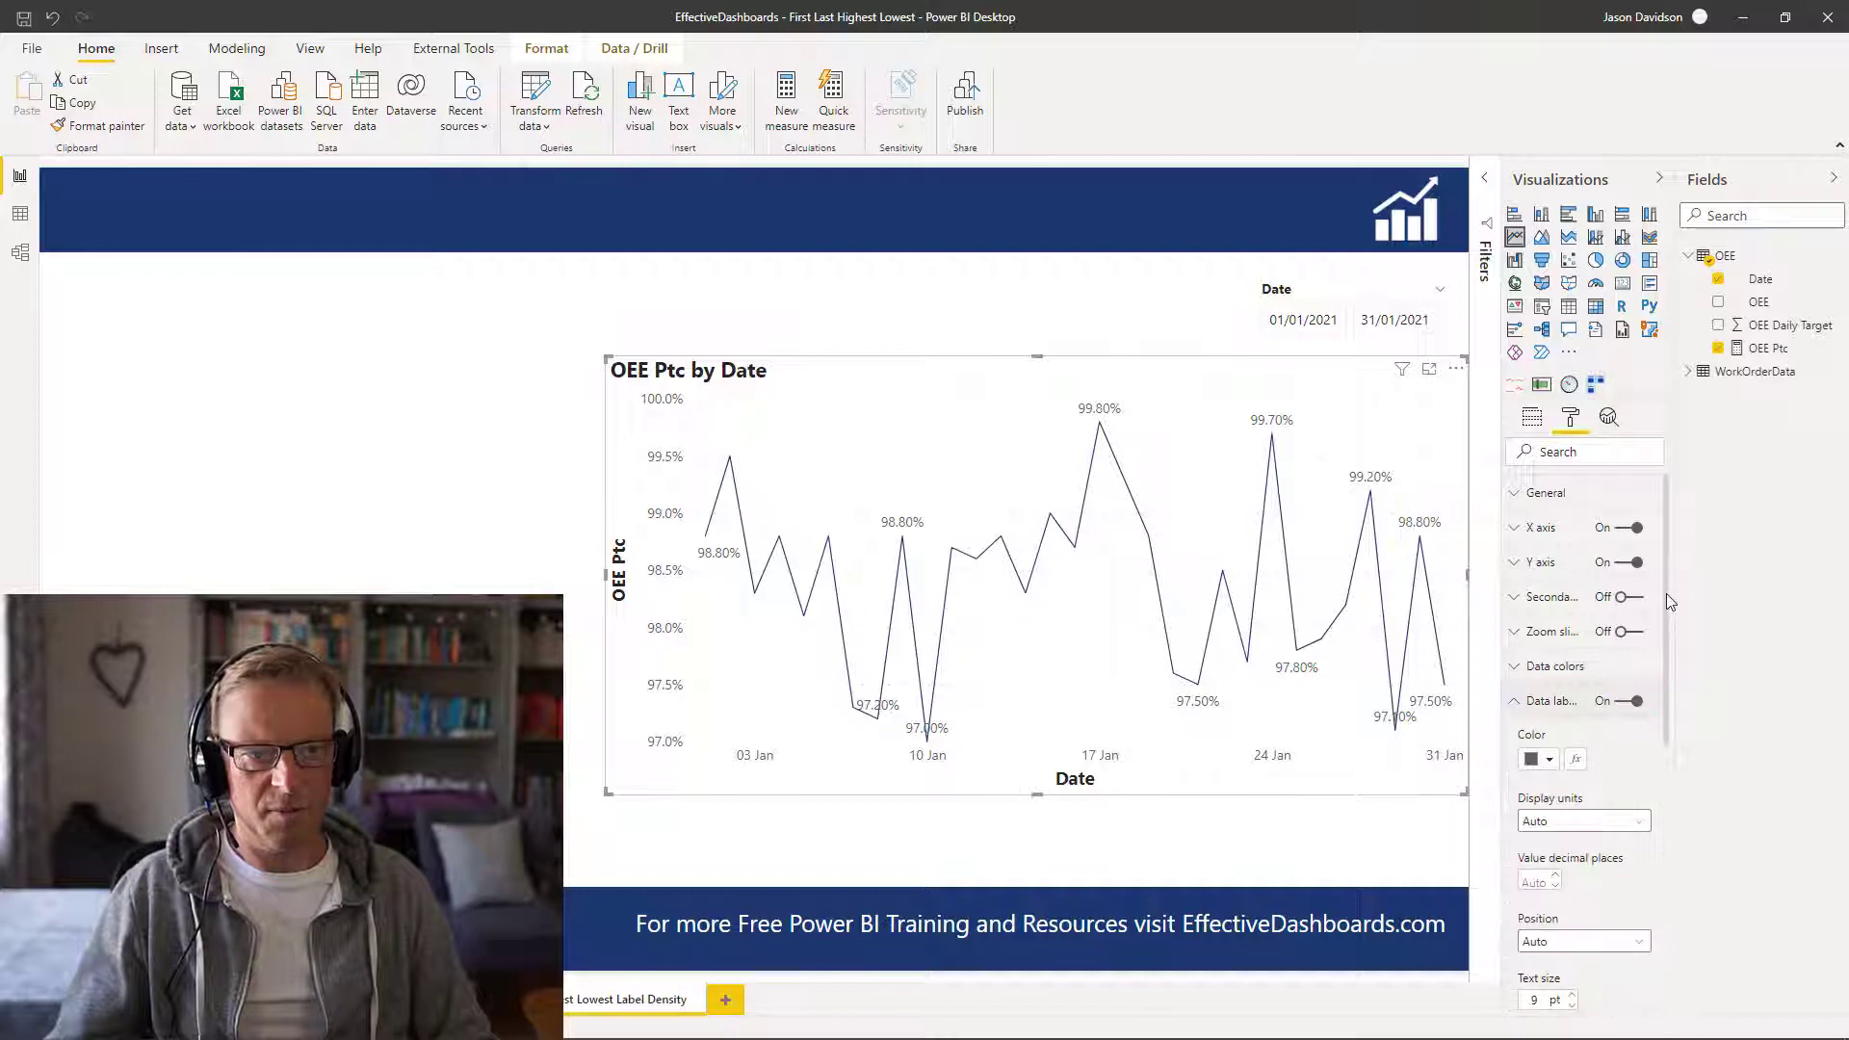
# Raise Label density to 100% to label every point, then lower it back to 55%
pyautogui.scroll(-3)
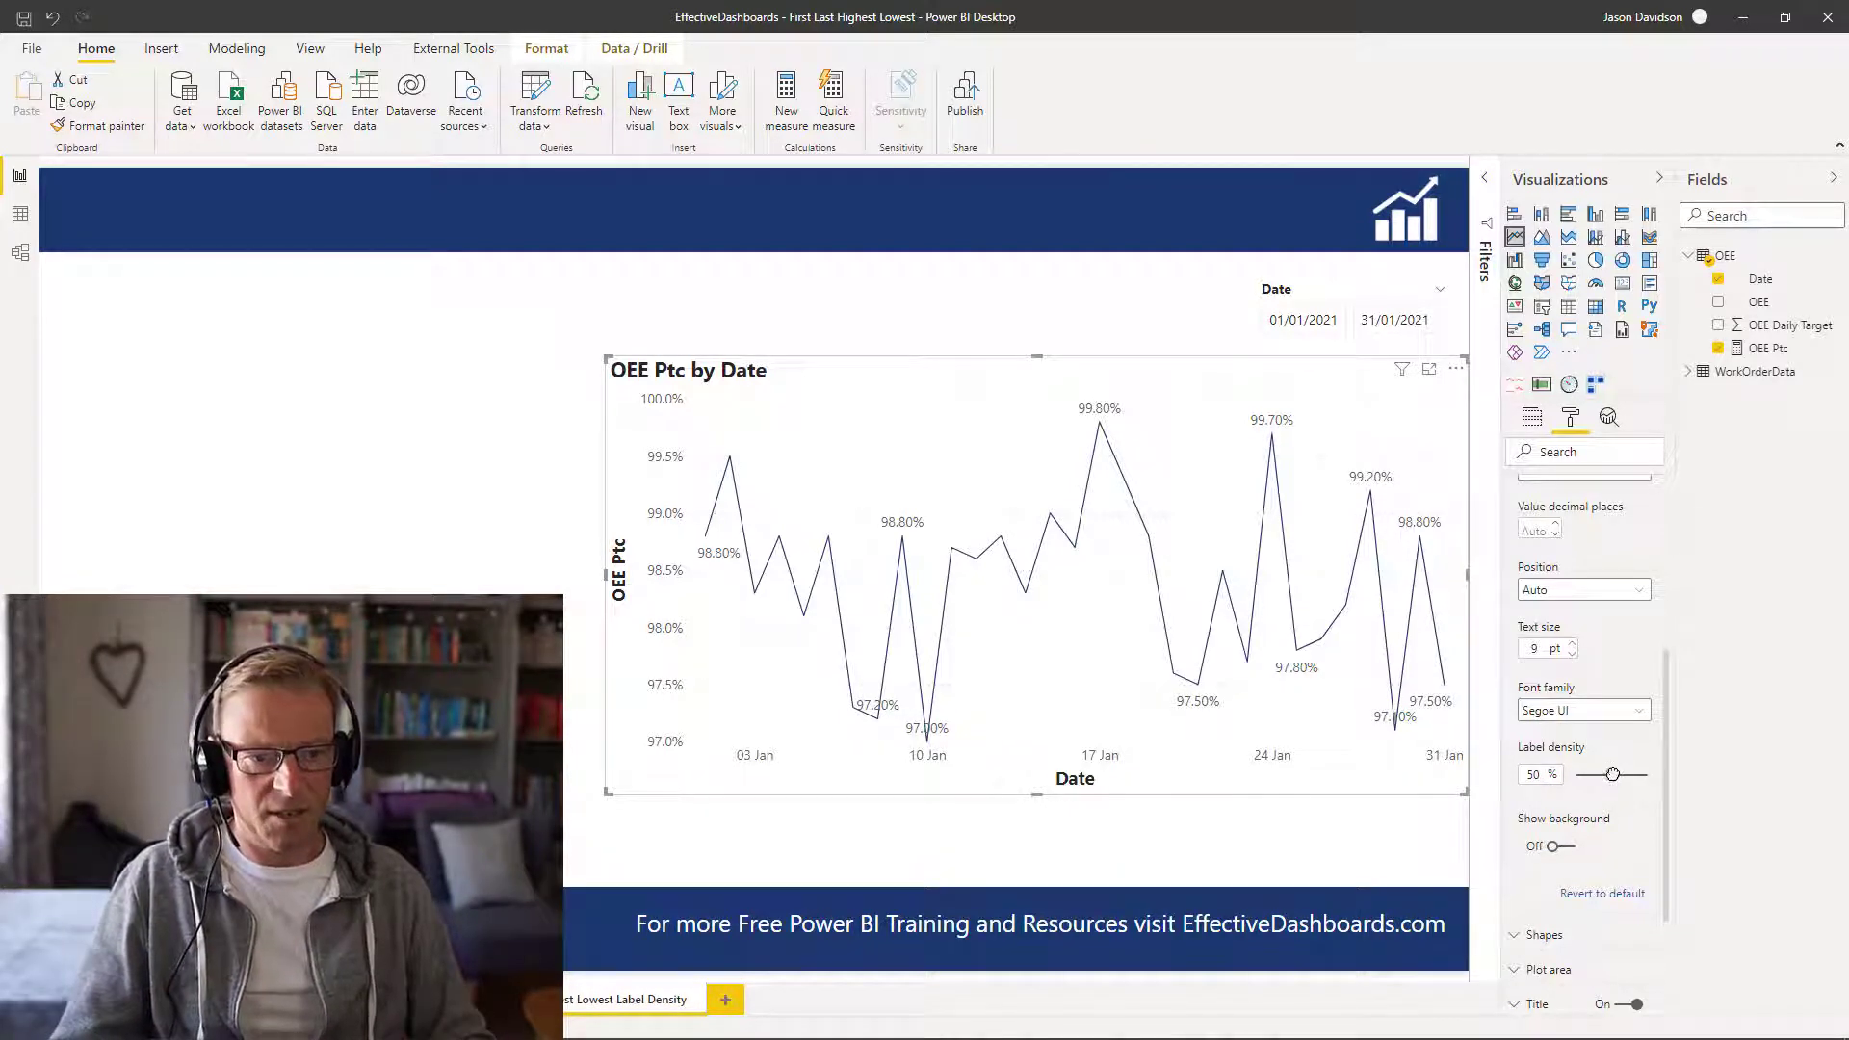
pyautogui.moveTo(1612, 774); pyautogui.dragTo(1651, 774)
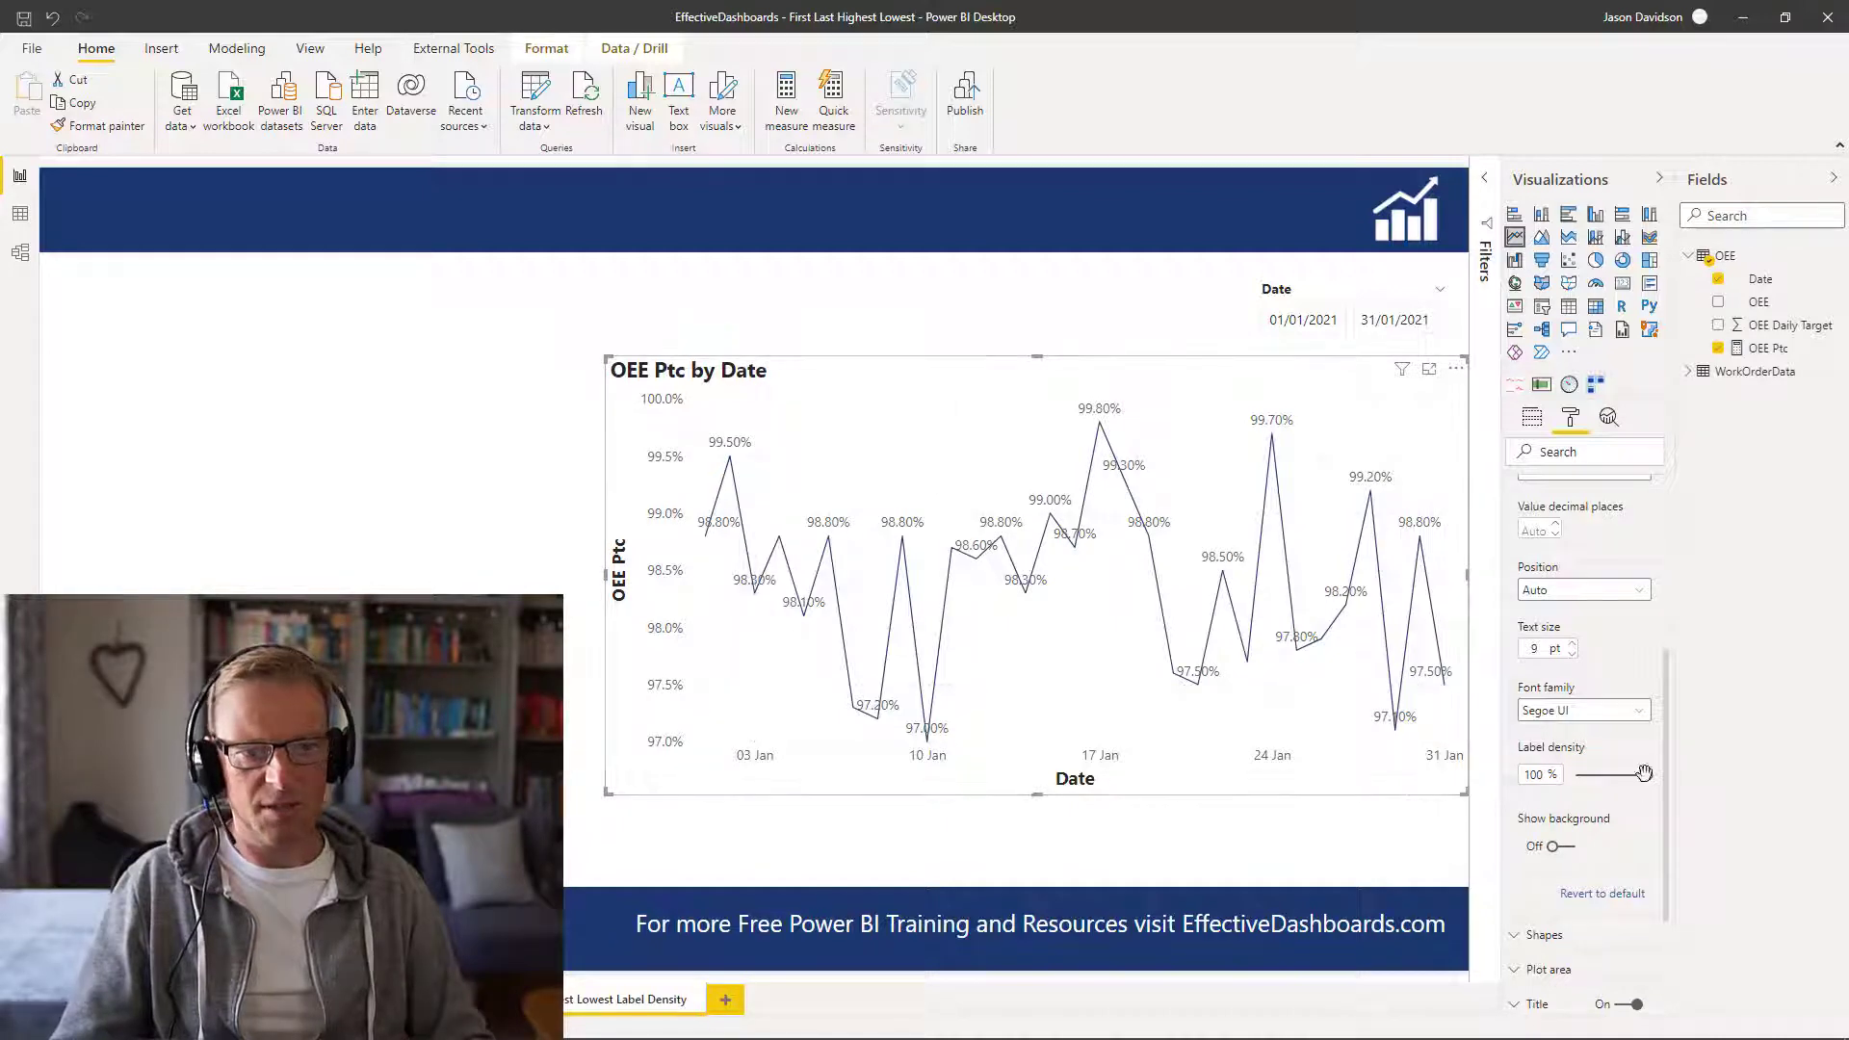
pyautogui.moveTo(1651, 774); pyautogui.dragTo(1615, 775)
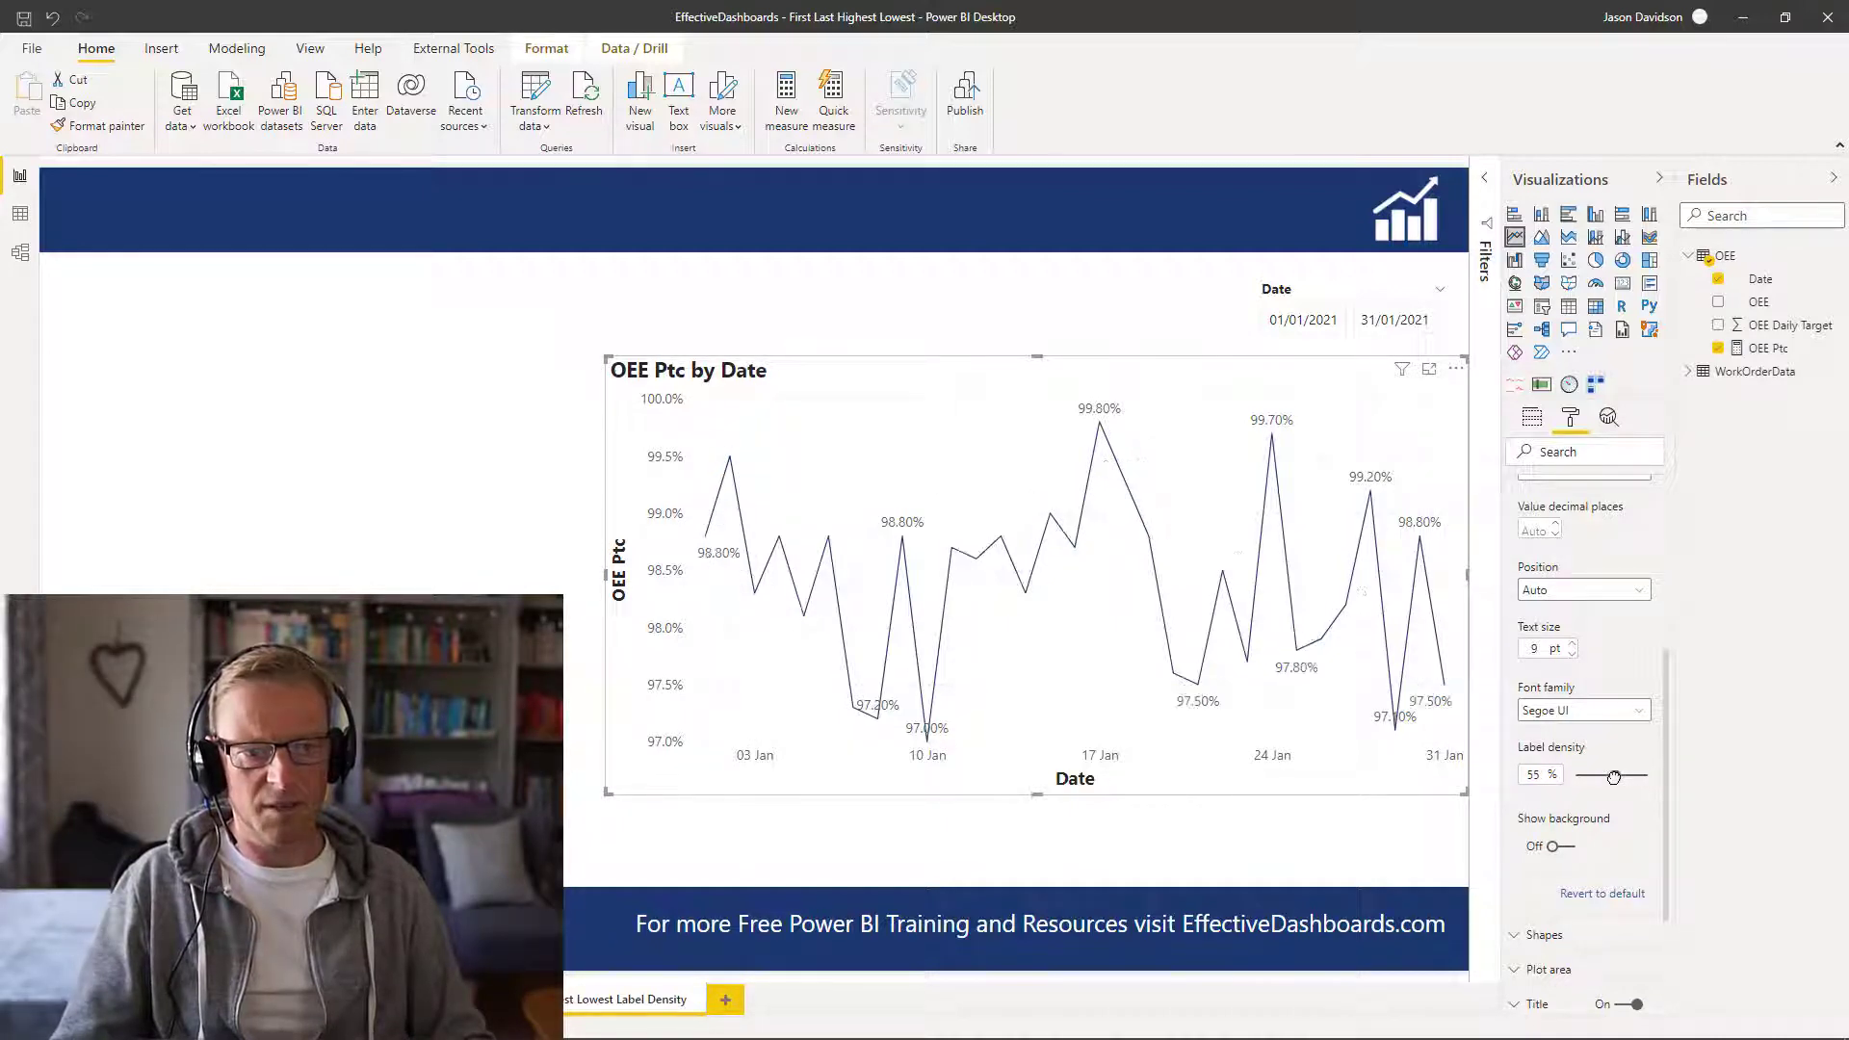
pyautogui.moveTo(967, 601)
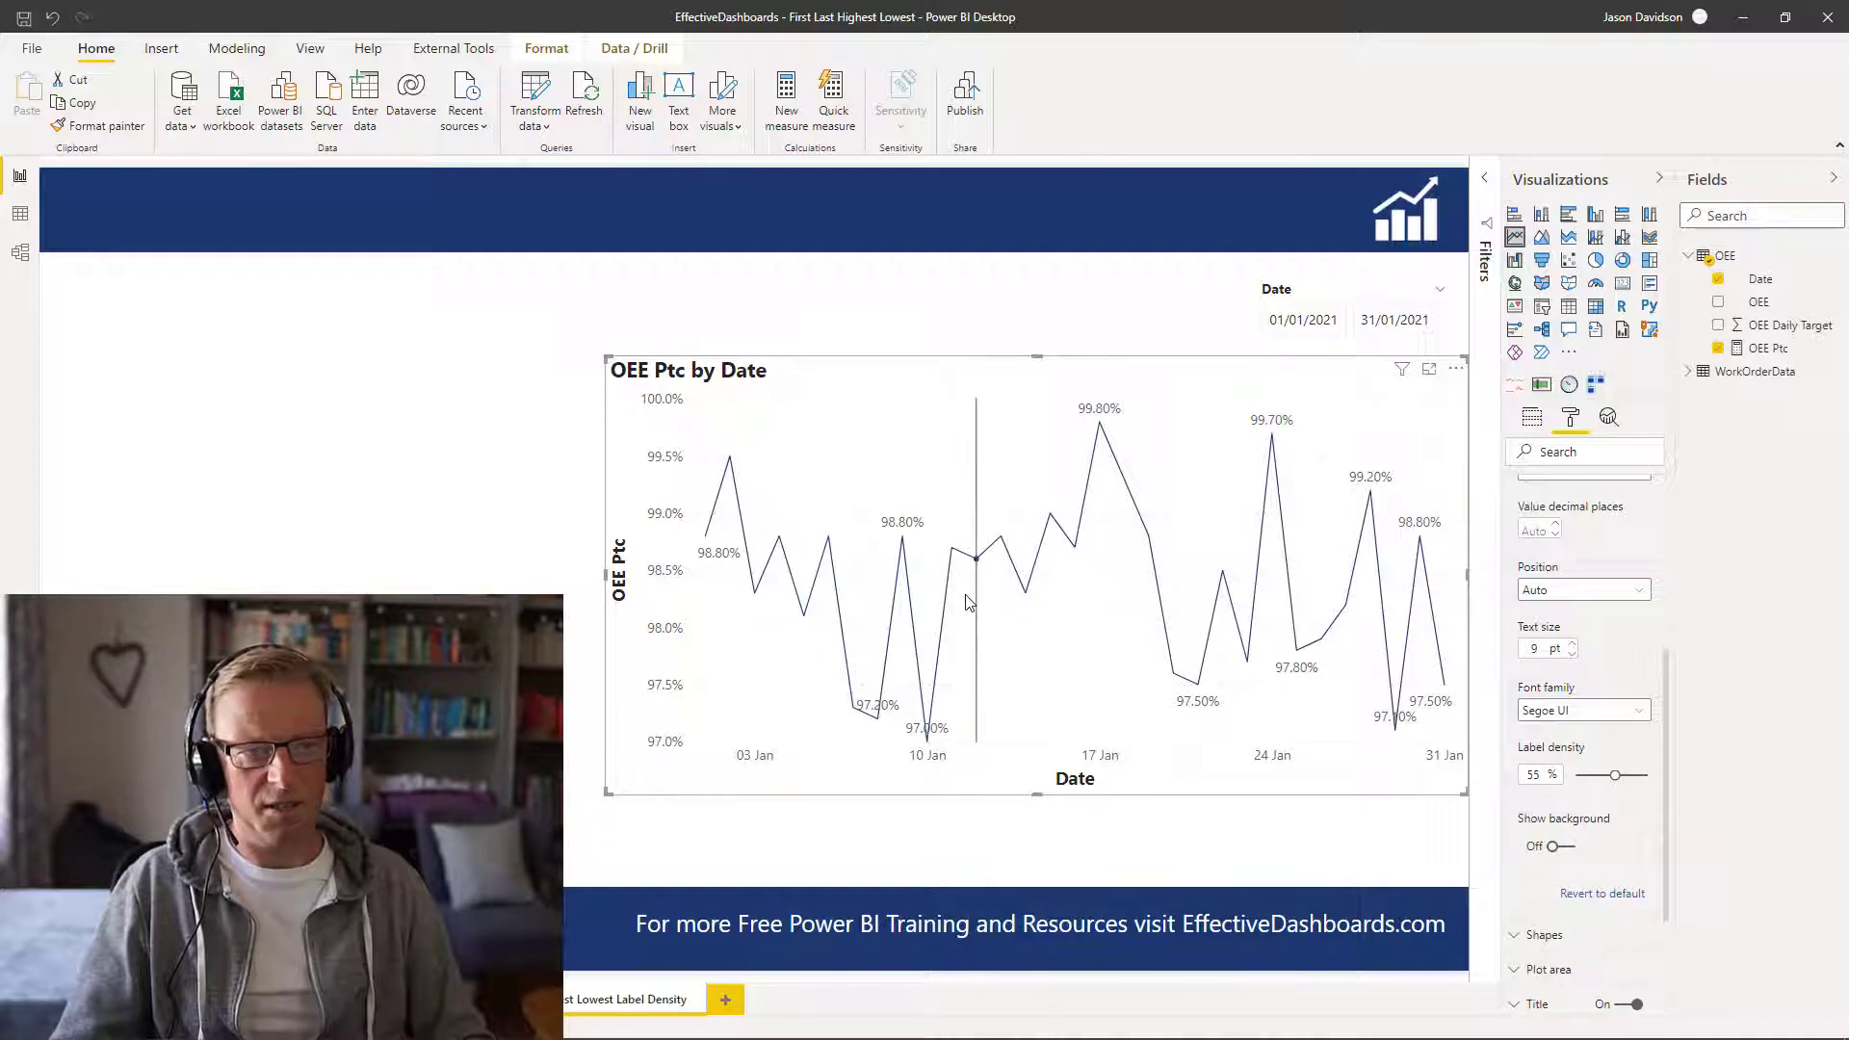
pyautogui.moveTo(967, 590)
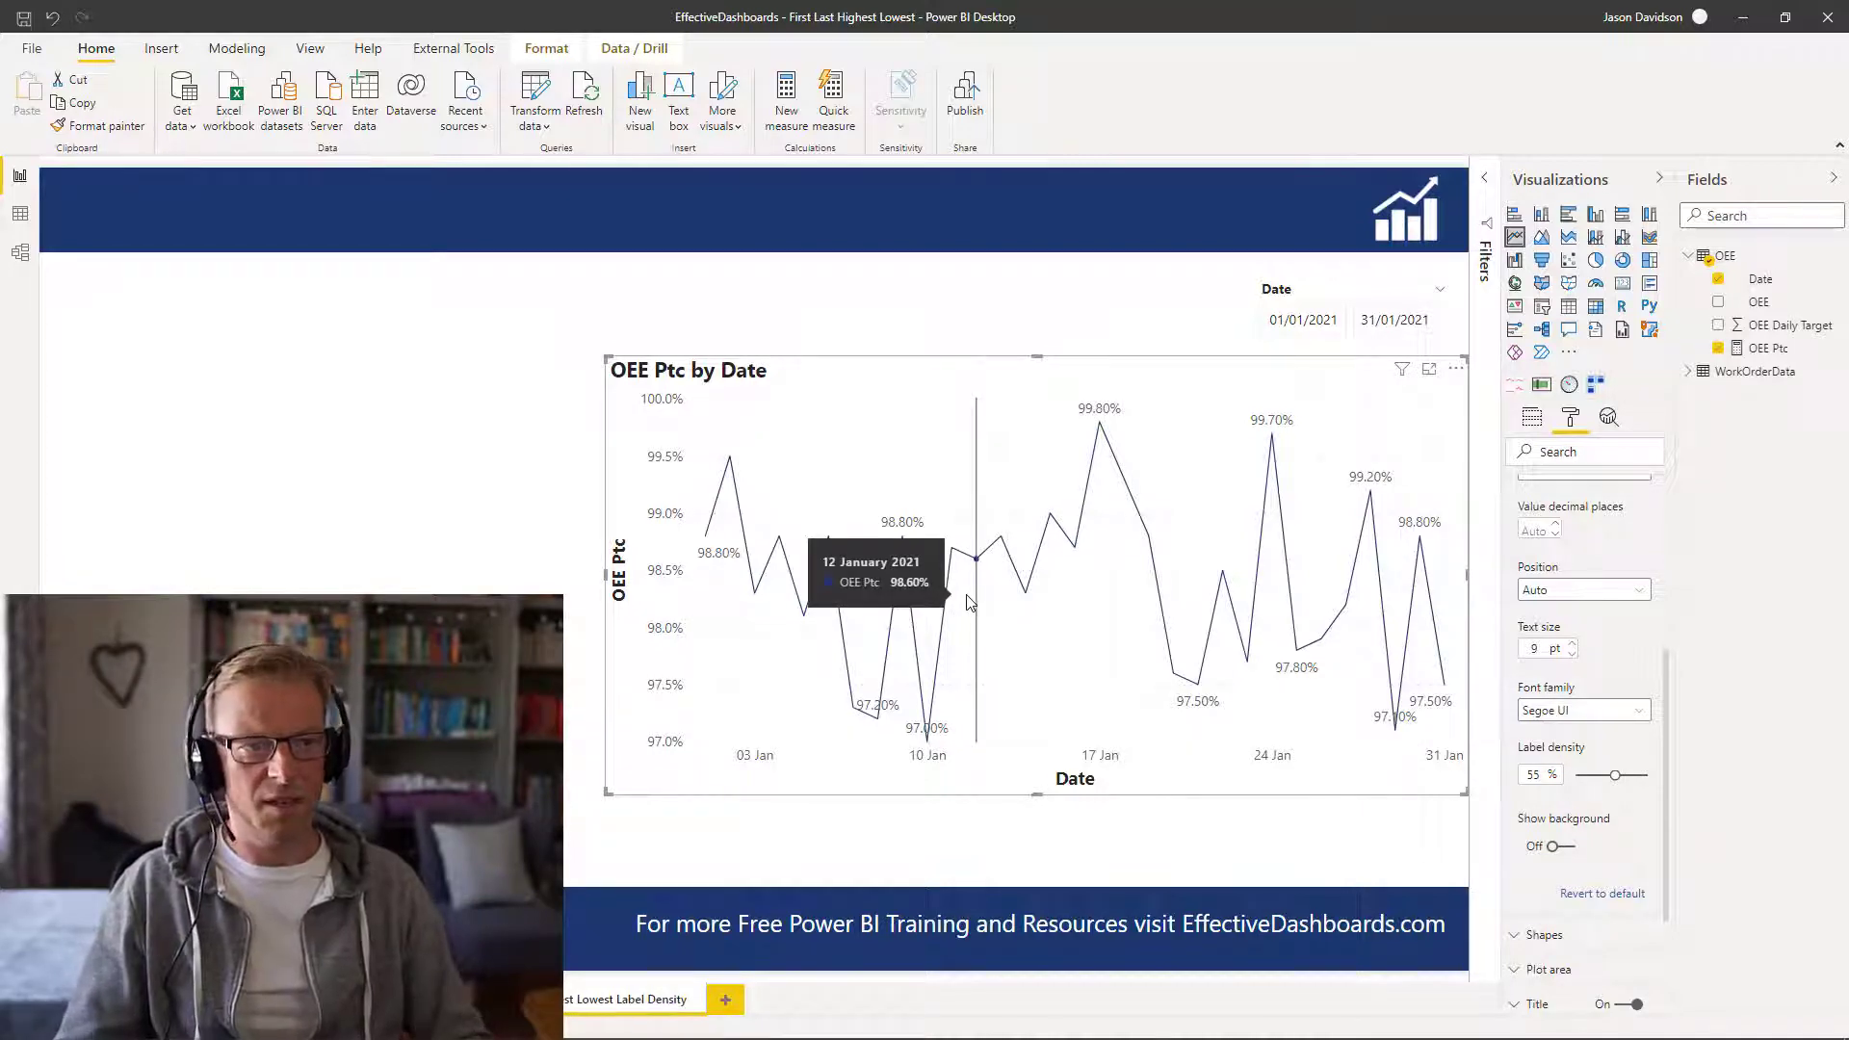
pyautogui.moveTo(1097, 418)
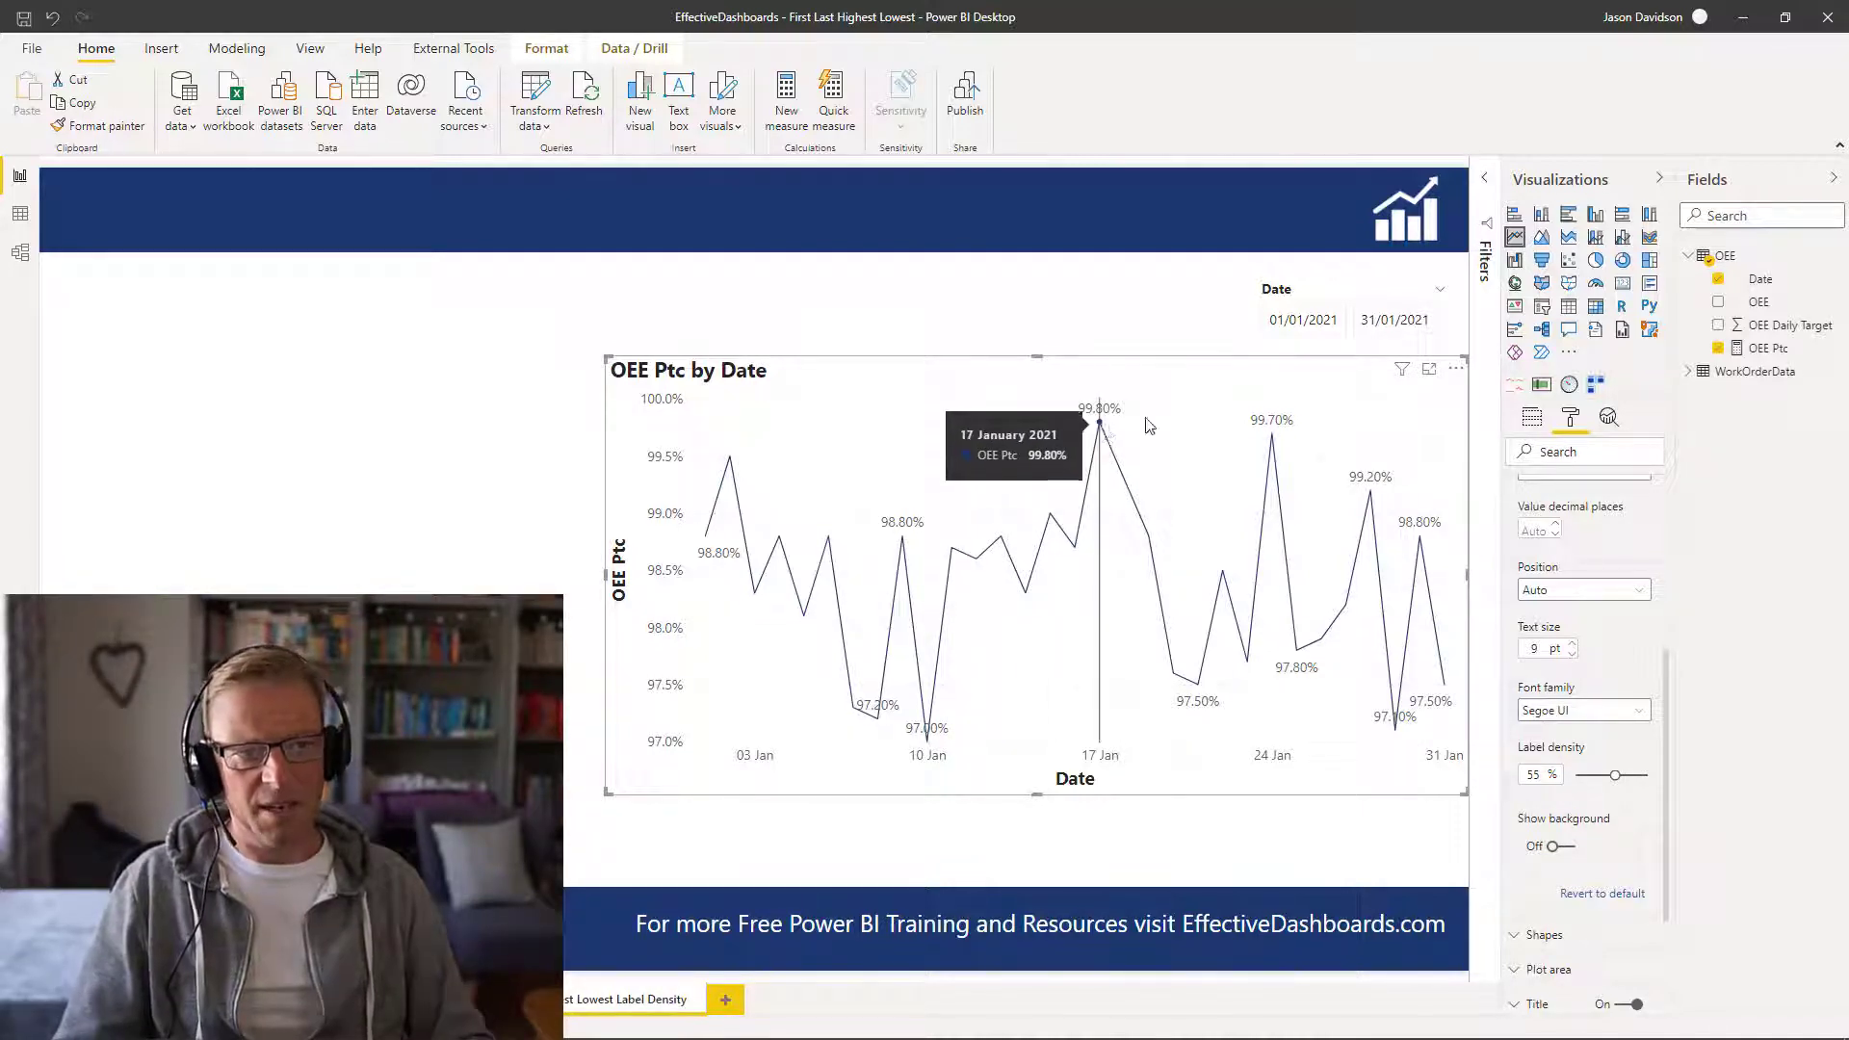
pyautogui.moveTo(1445, 688)
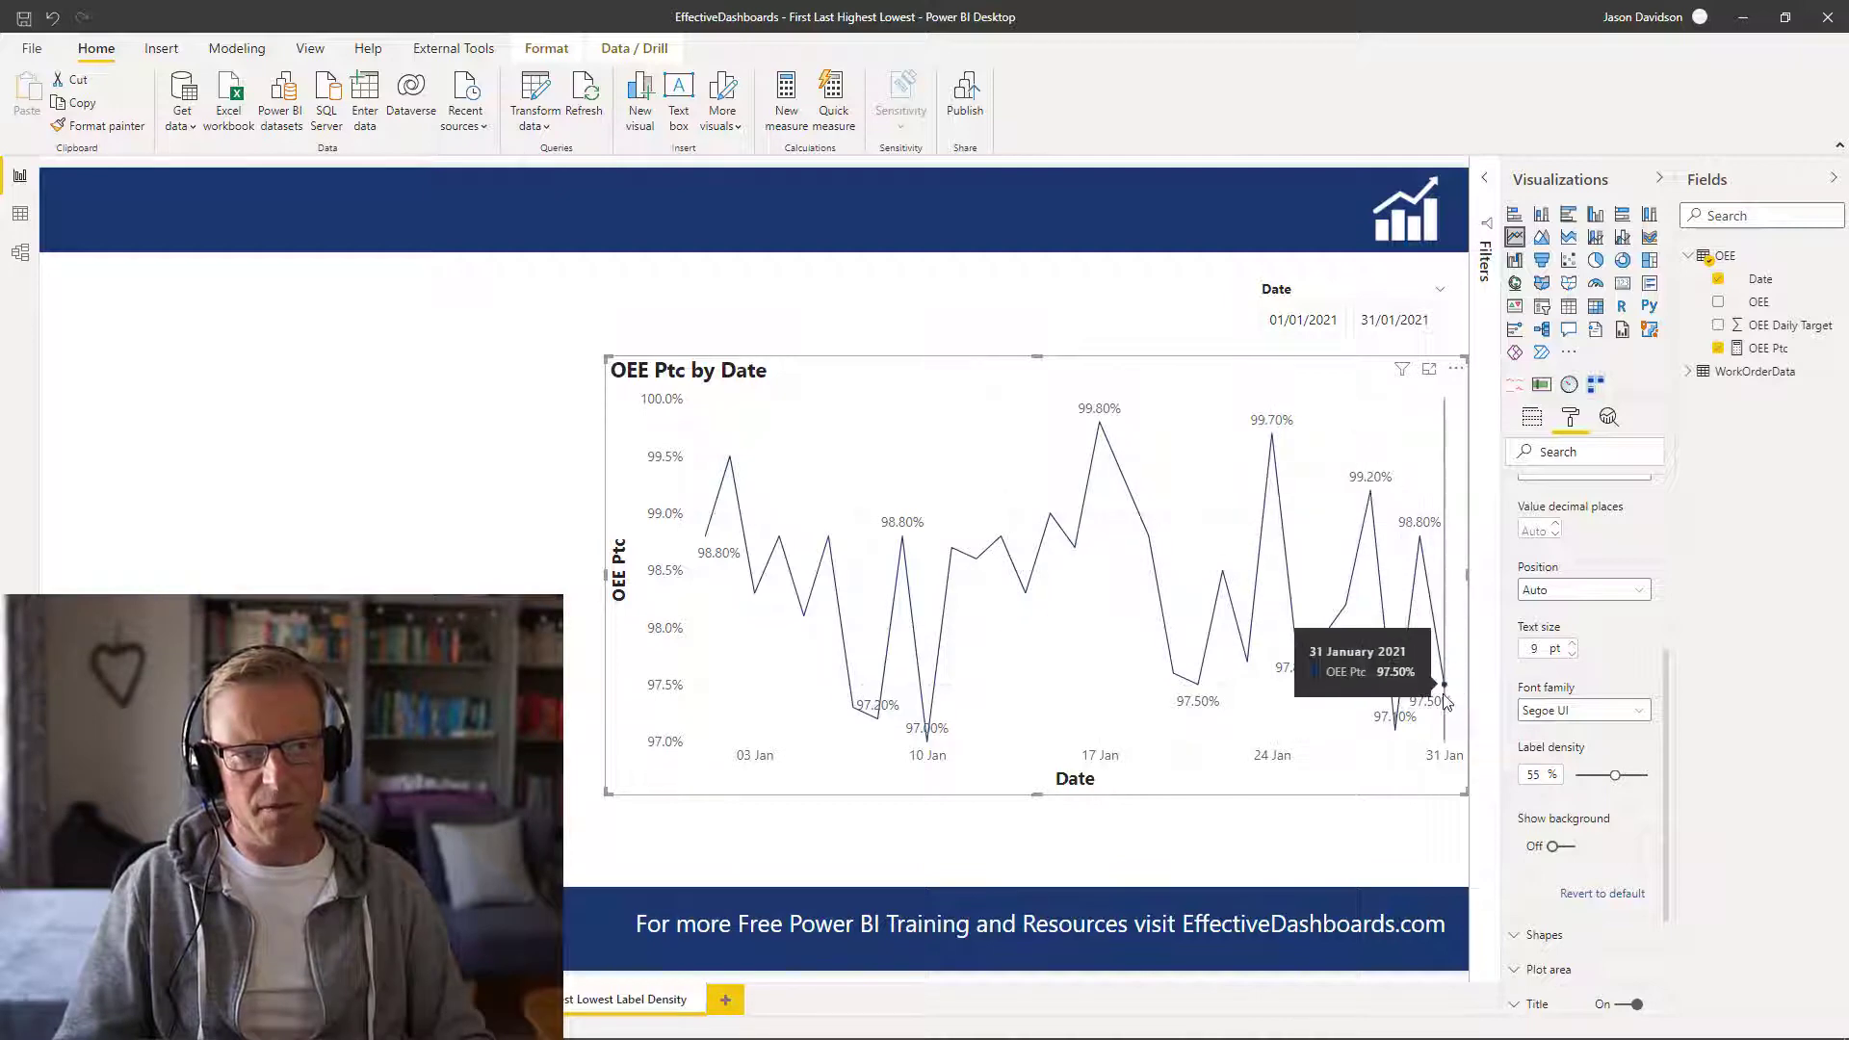
pyautogui.moveTo(707, 555)
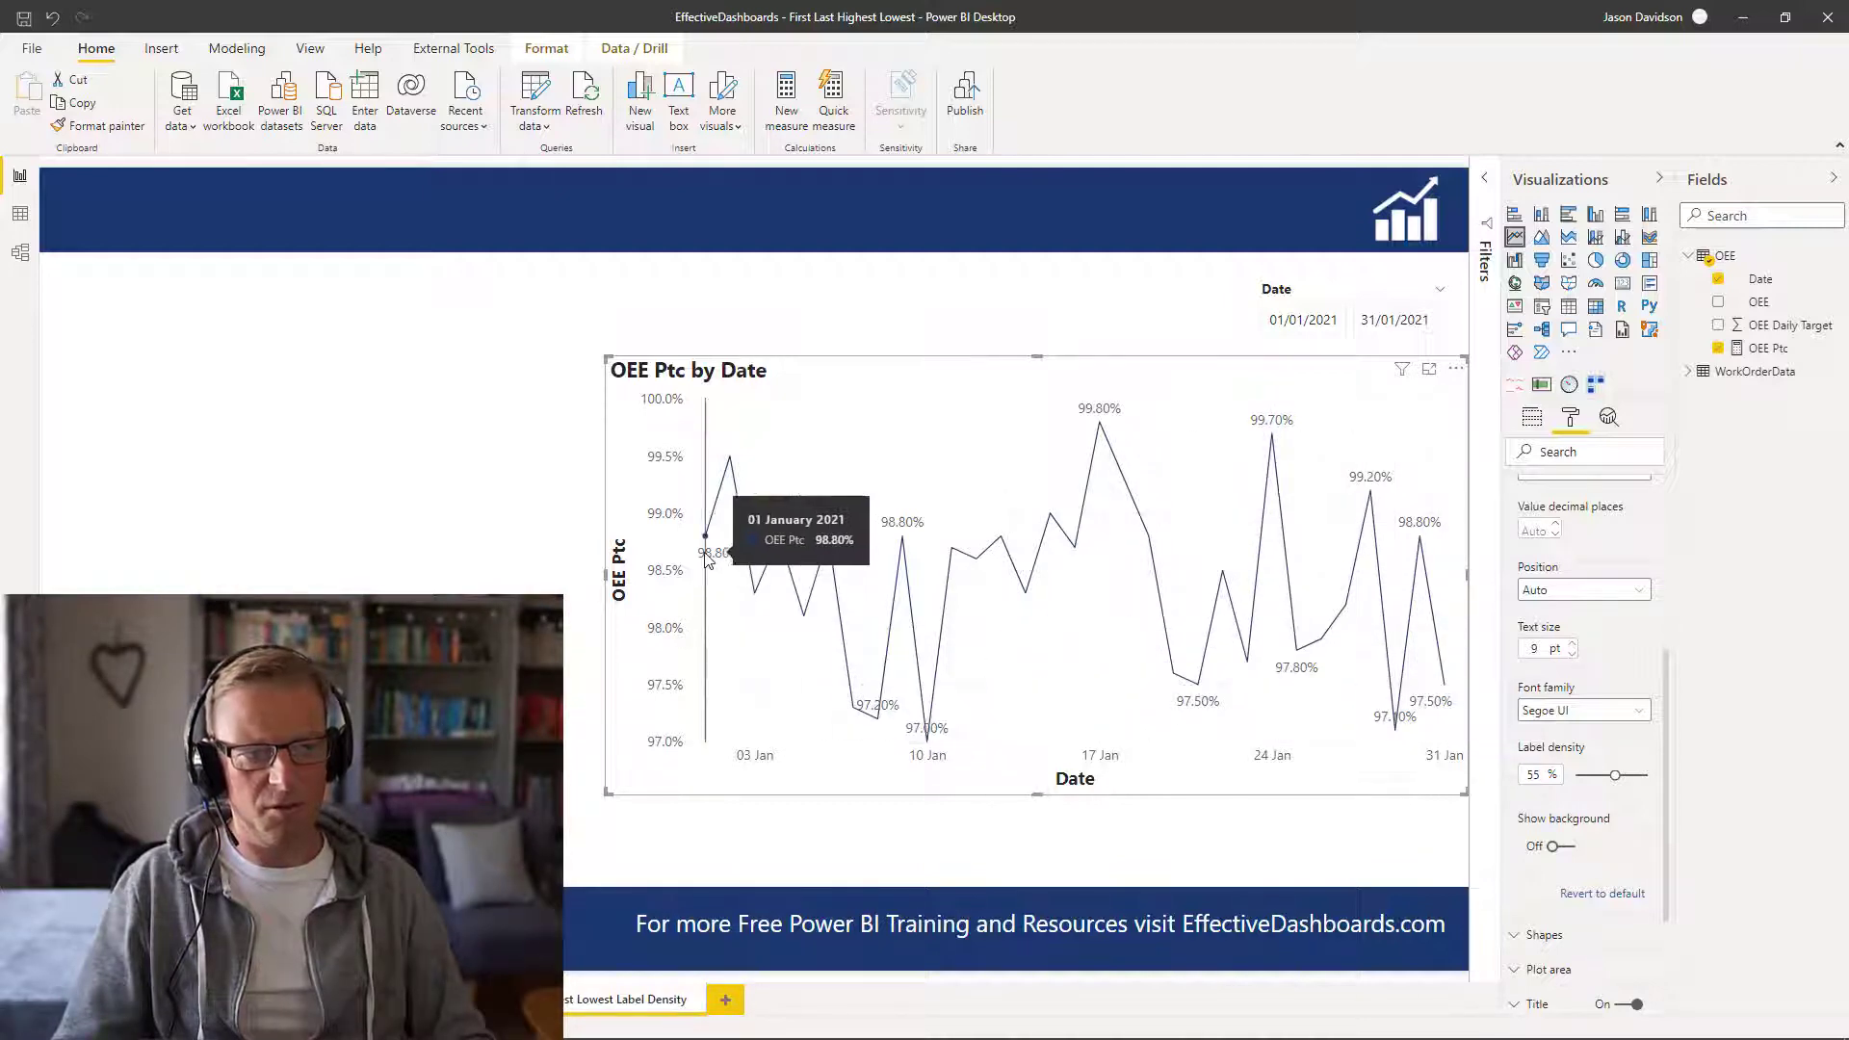
pyautogui.moveTo(867, 744)
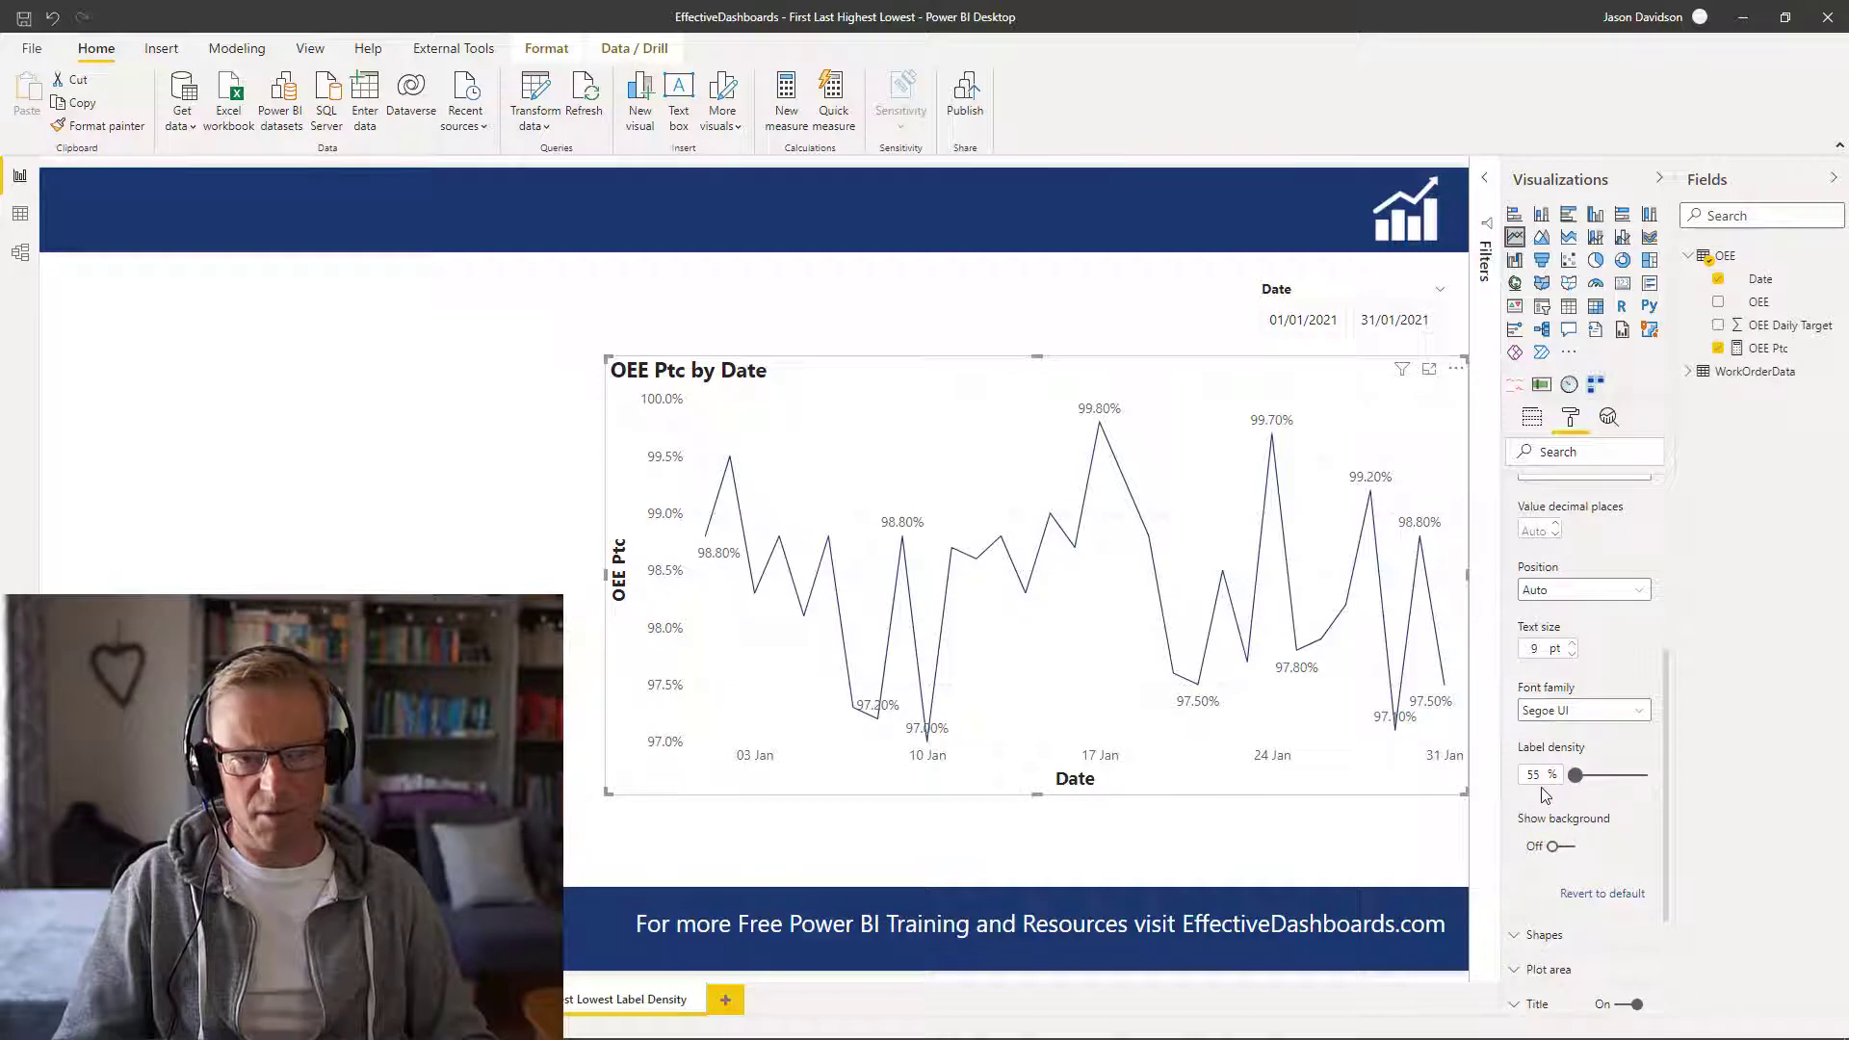
# Set Label density to 0% so only first, last, highest and lowest points keep labels
pyautogui.moveTo(1628, 775); pyautogui.dragTo(1574, 775)
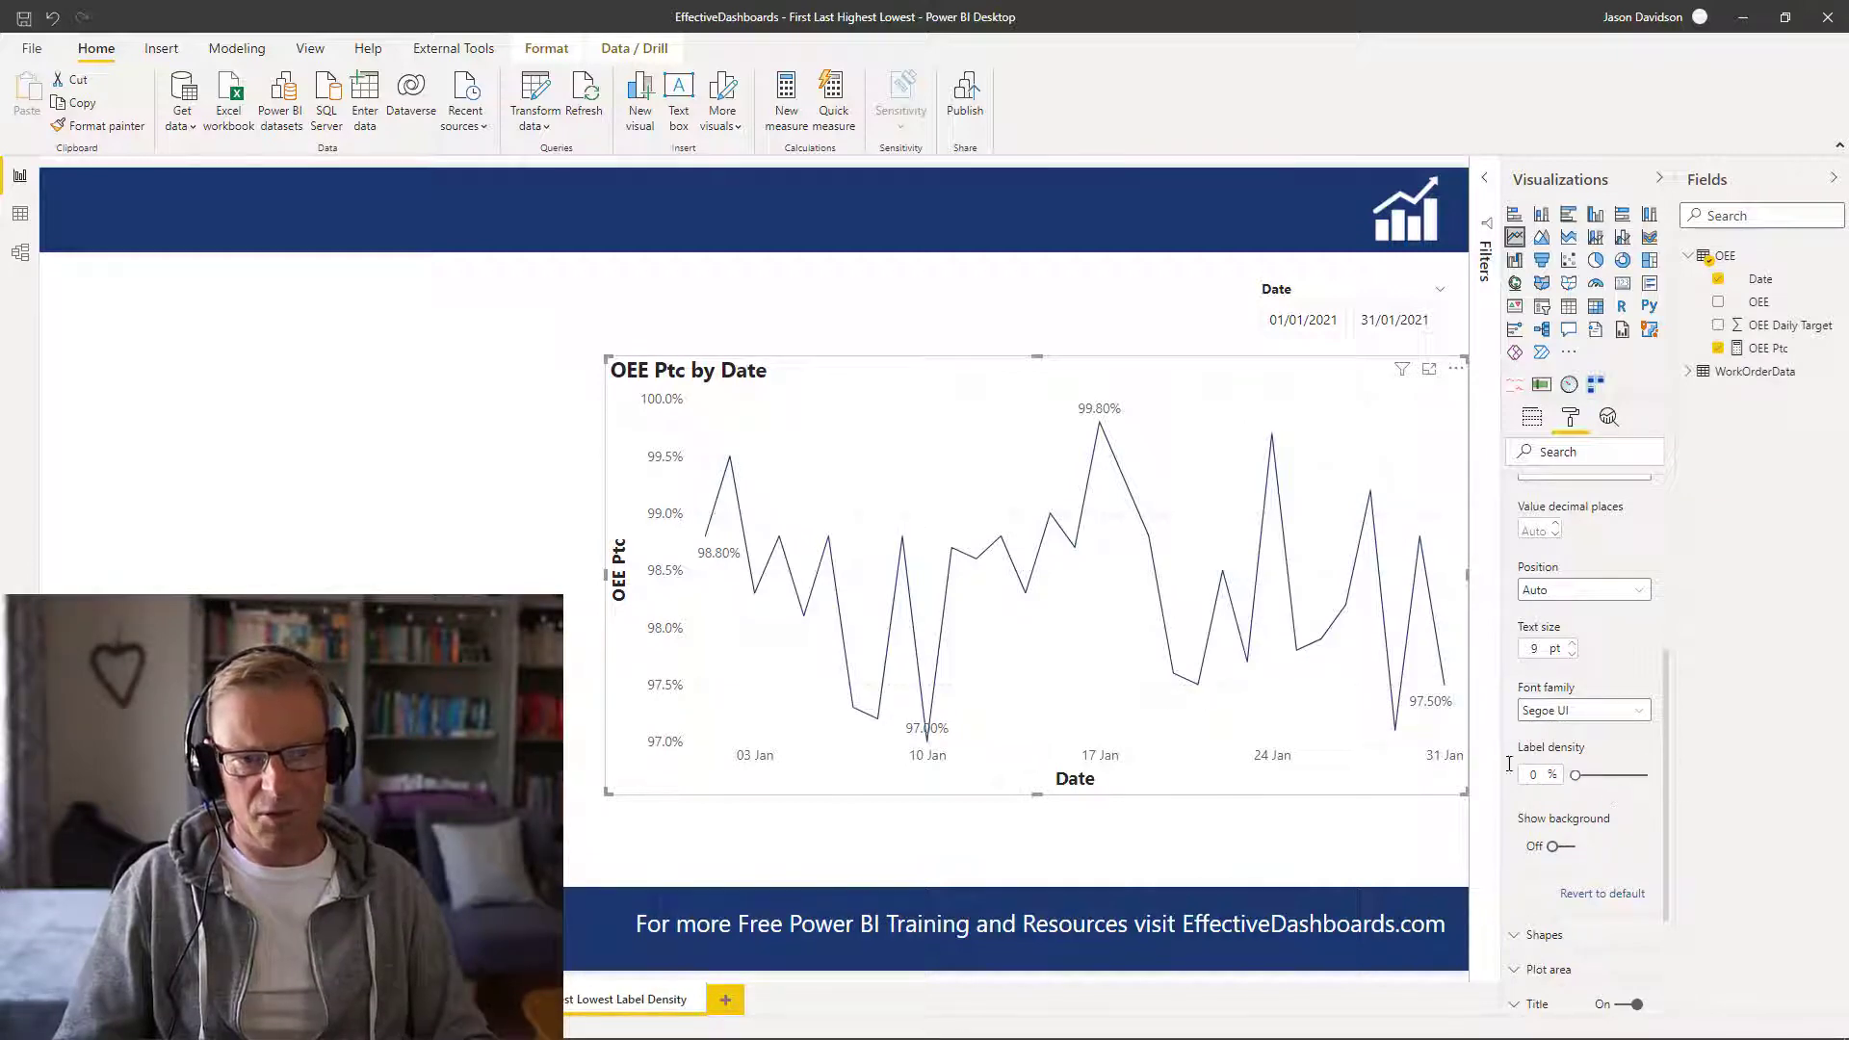
pyautogui.moveTo(996, 601)
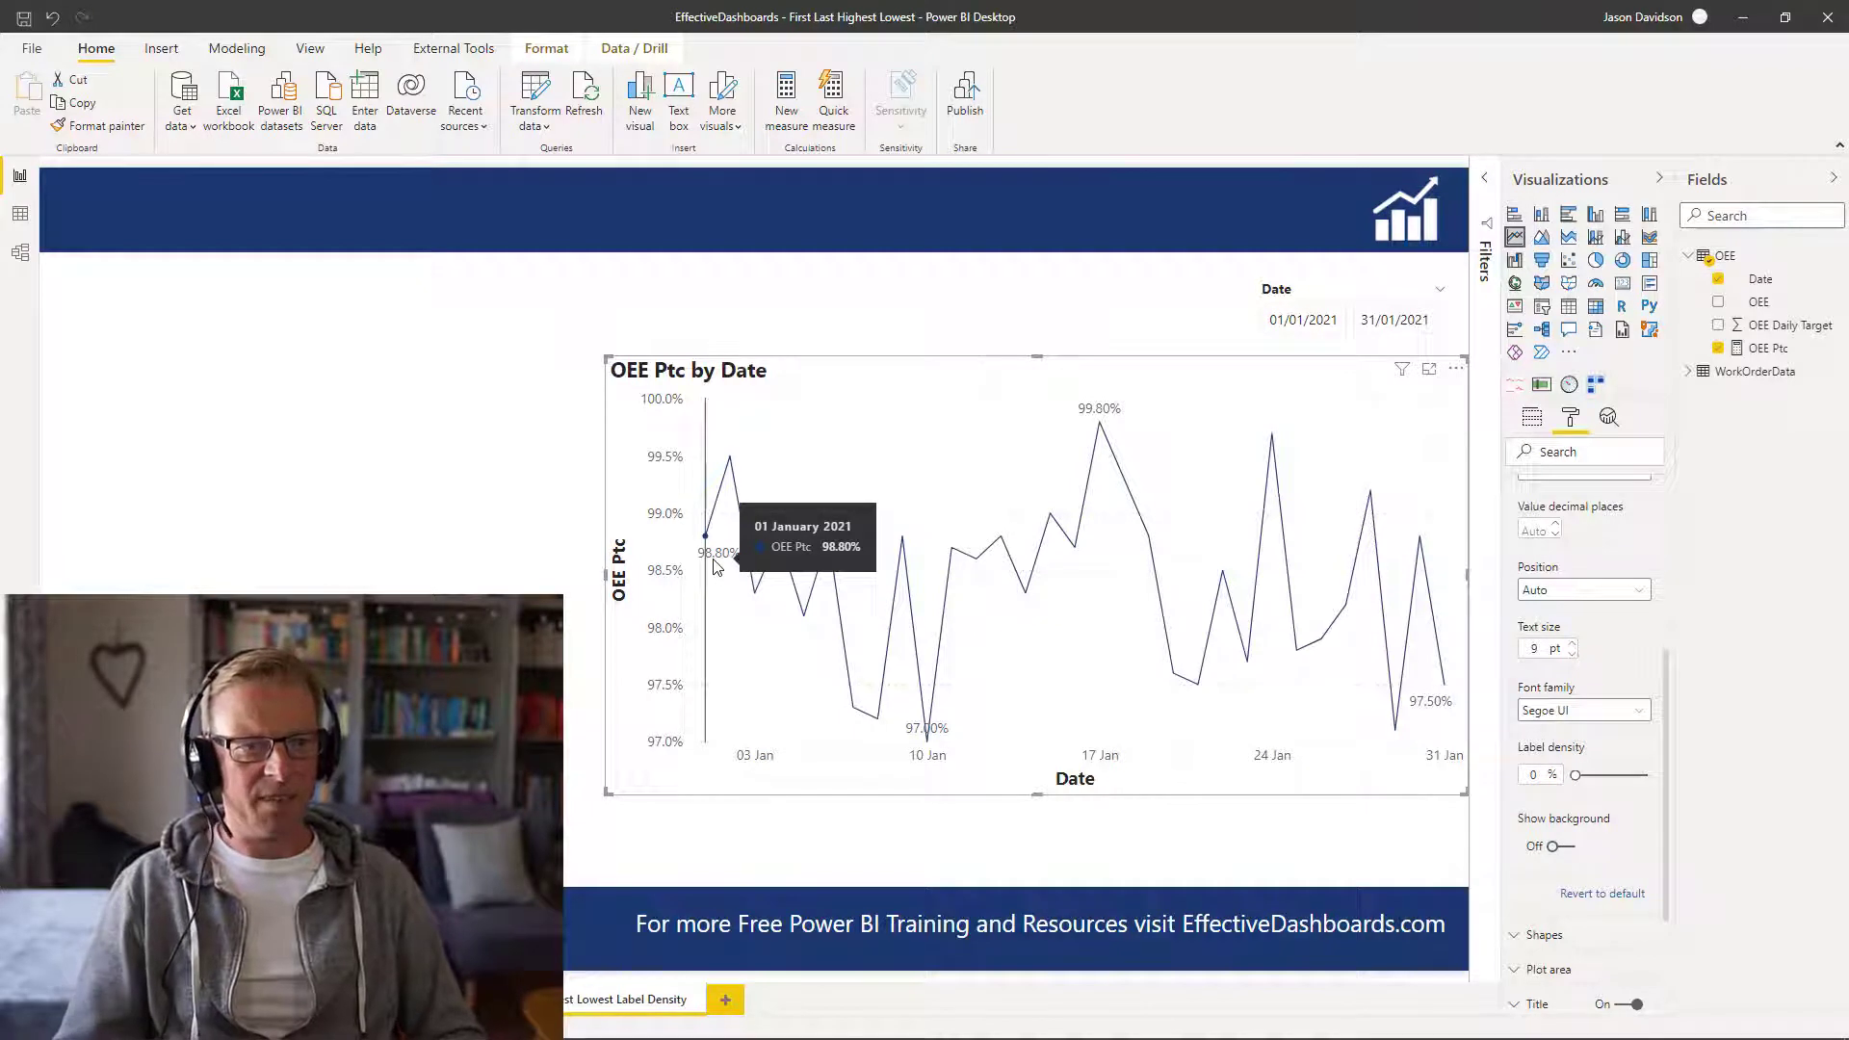
pyautogui.moveTo(1209, 785)
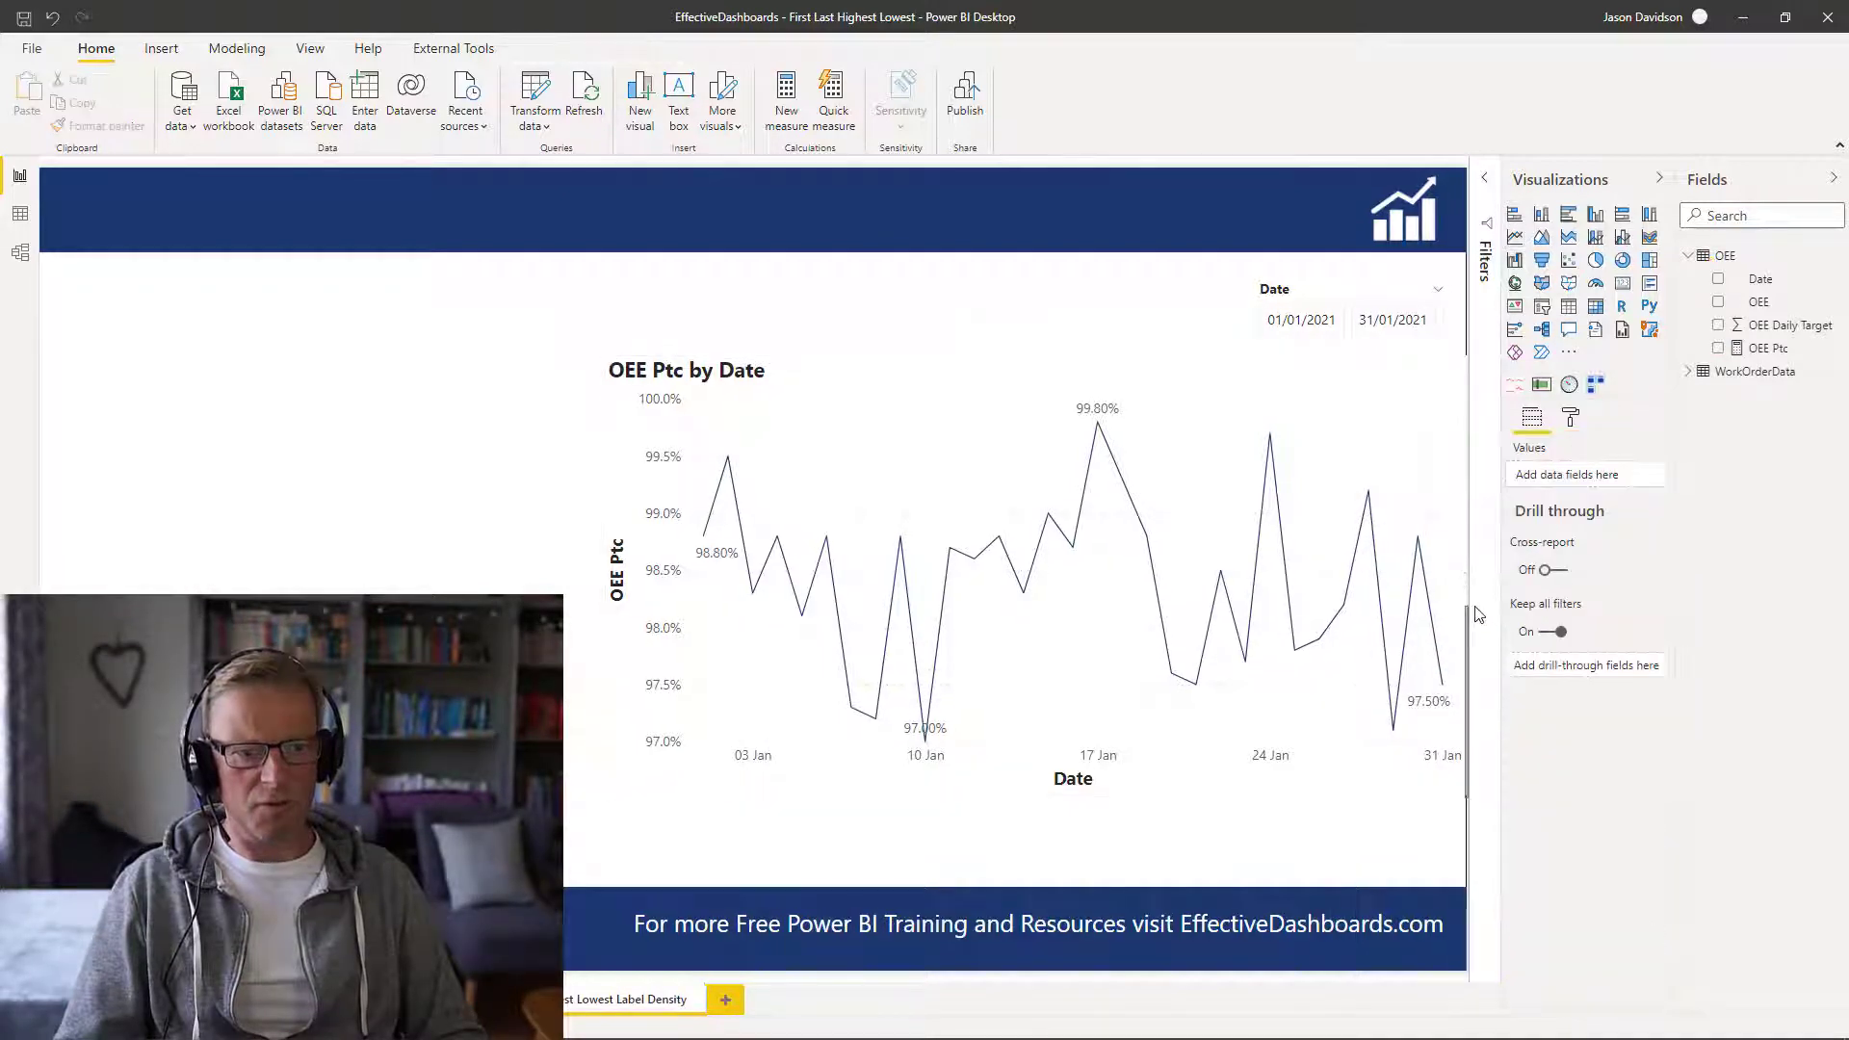
# Reselect the OEE Ptc by Date chart and expand its Data labels formatting card
pyautogui.click(844, 440)
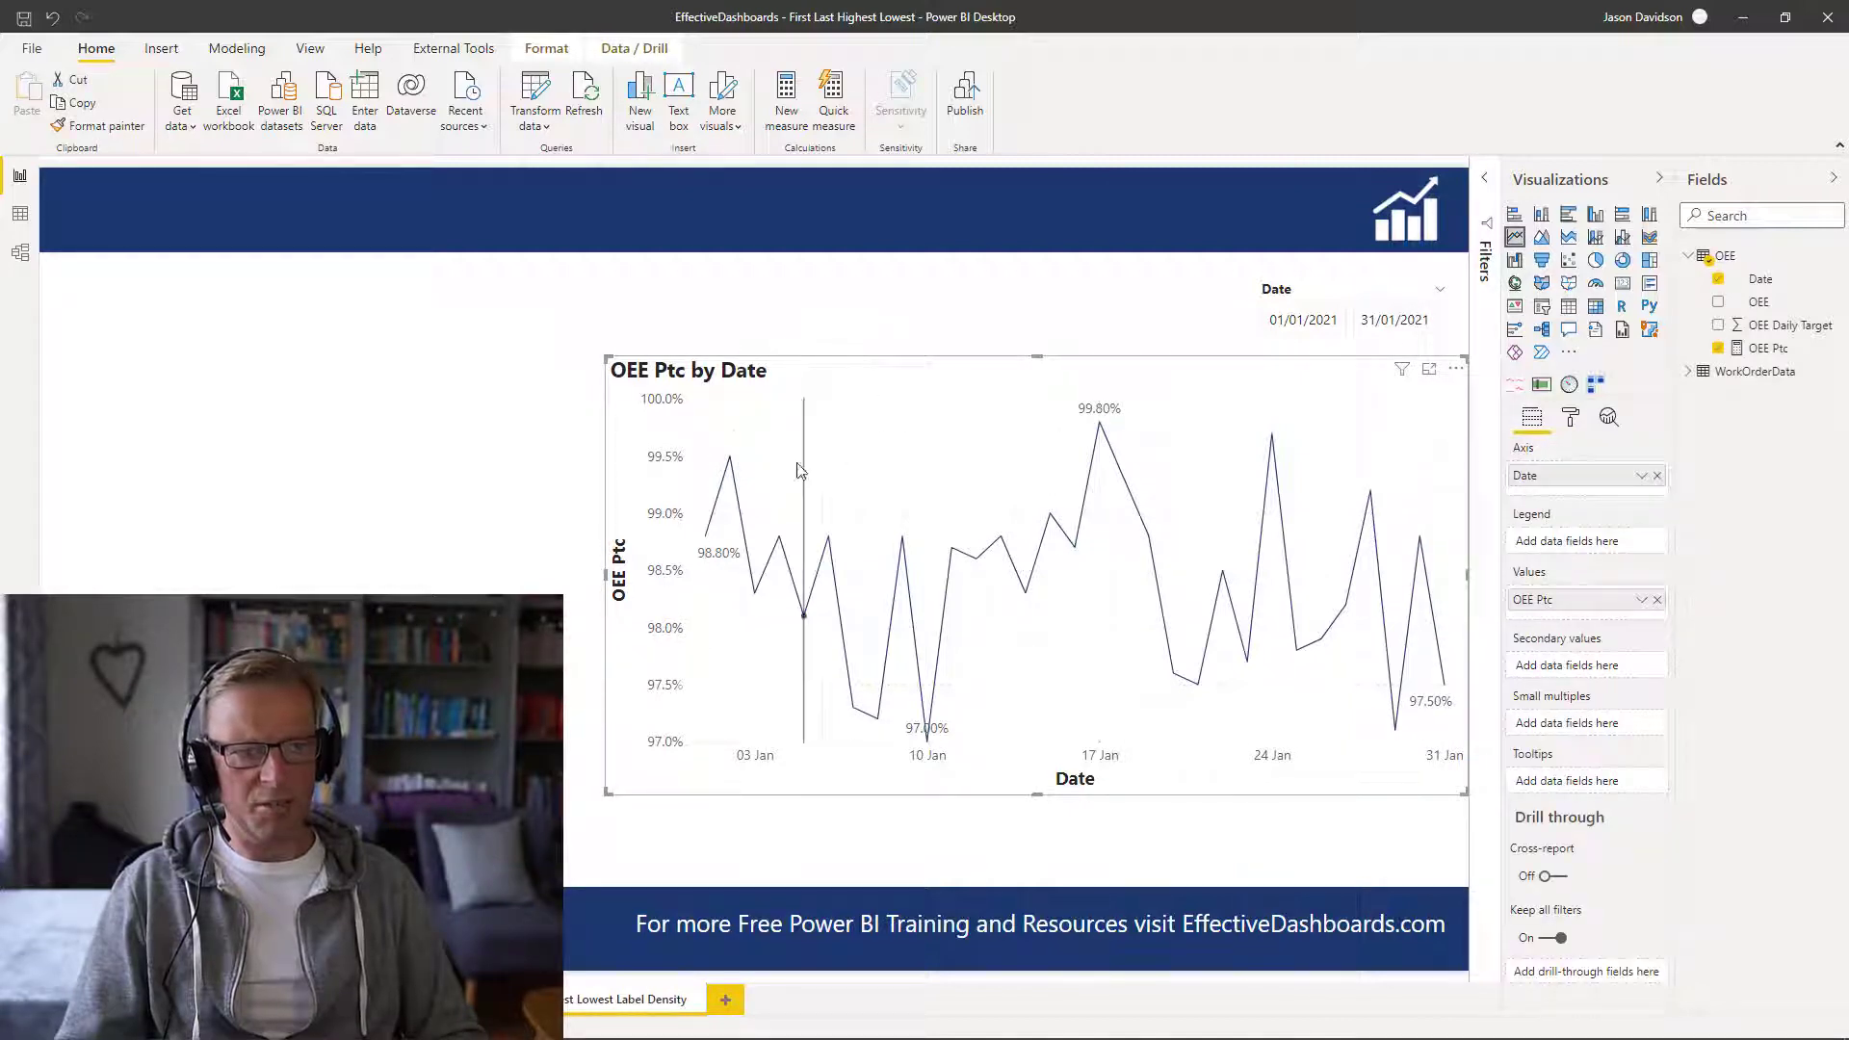
pyautogui.moveTo(1444, 684)
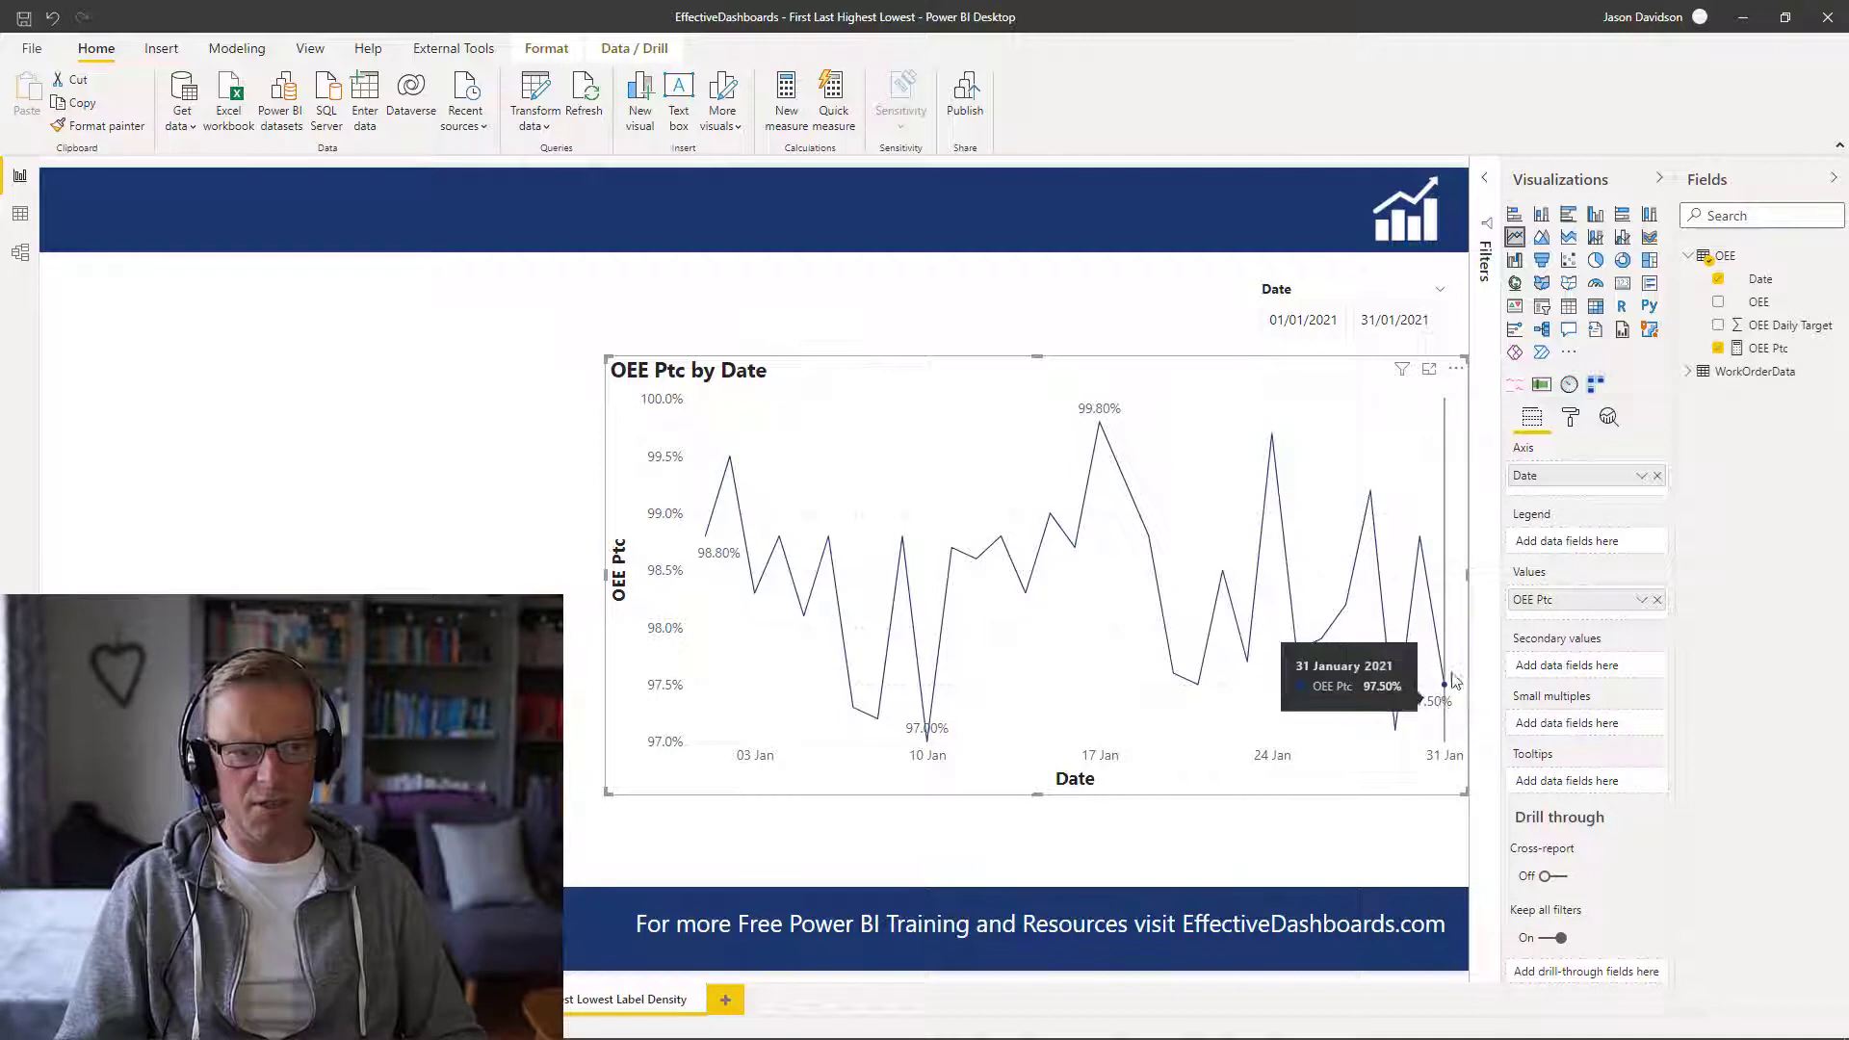
pyautogui.click(1570, 416)
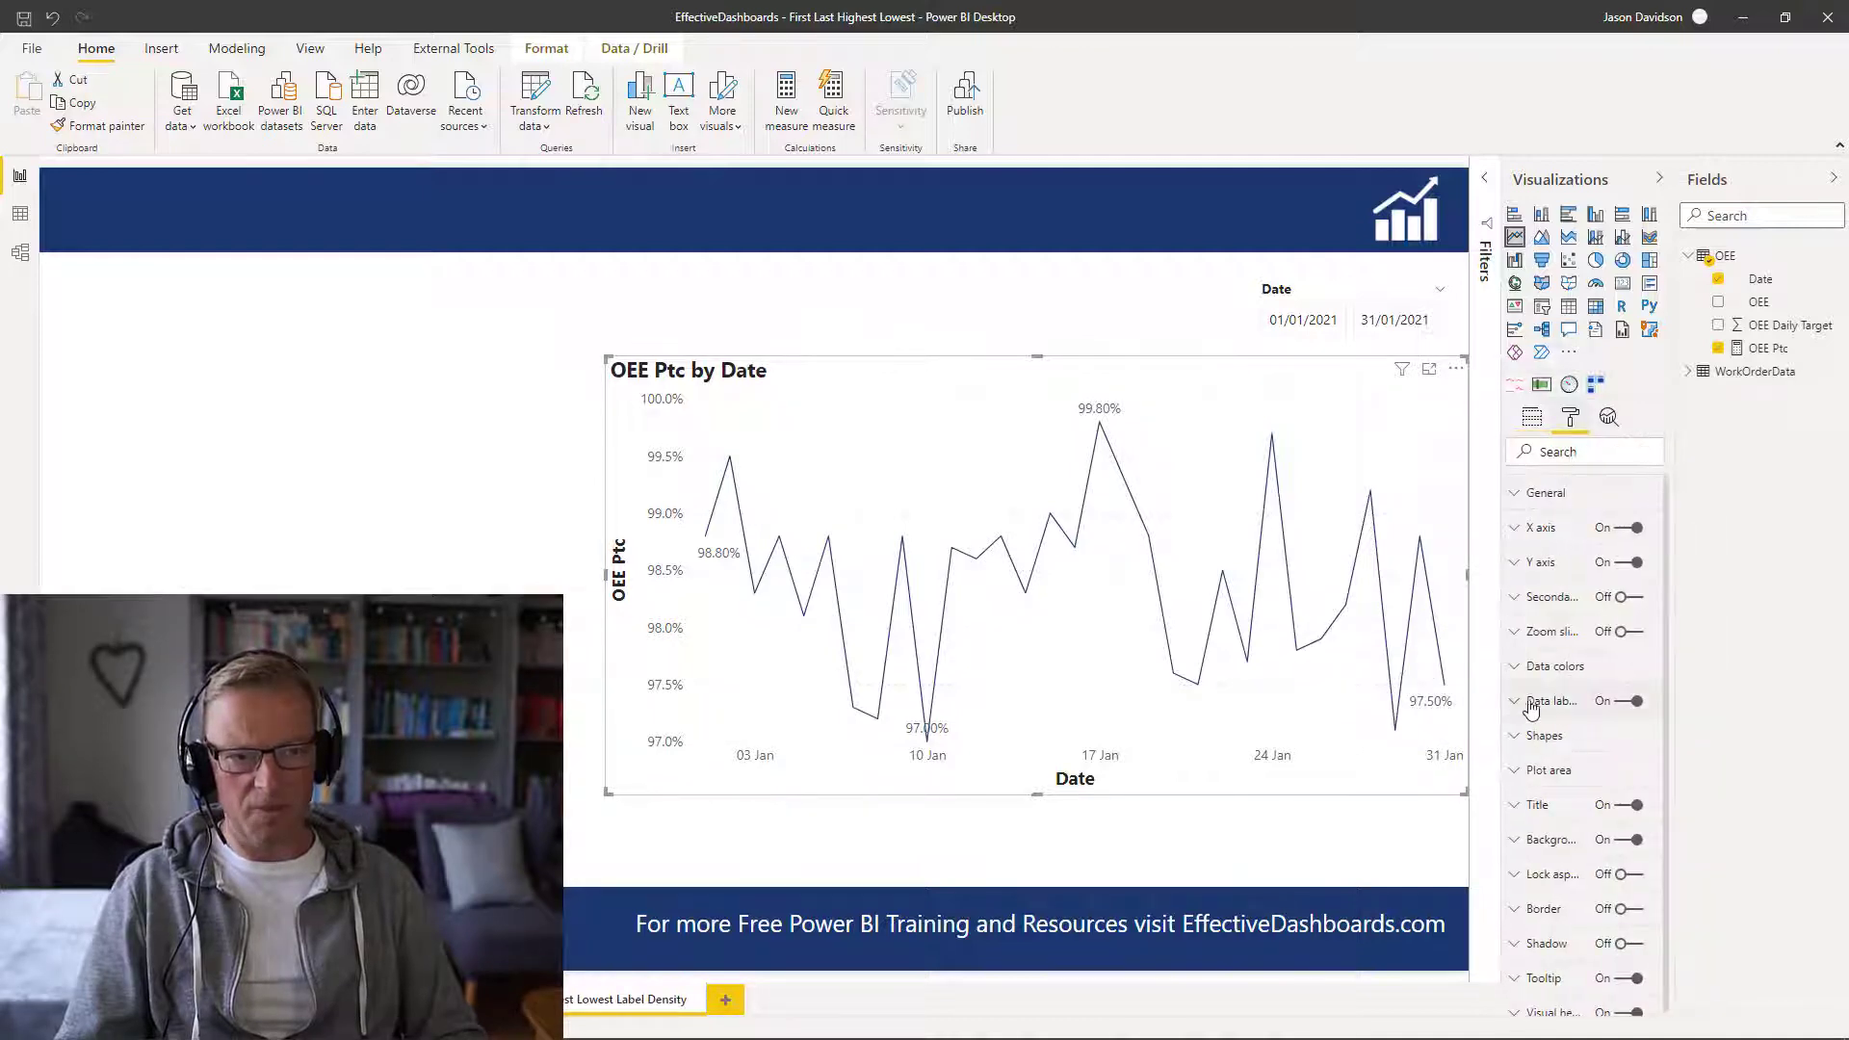
pyautogui.click(1555, 701)
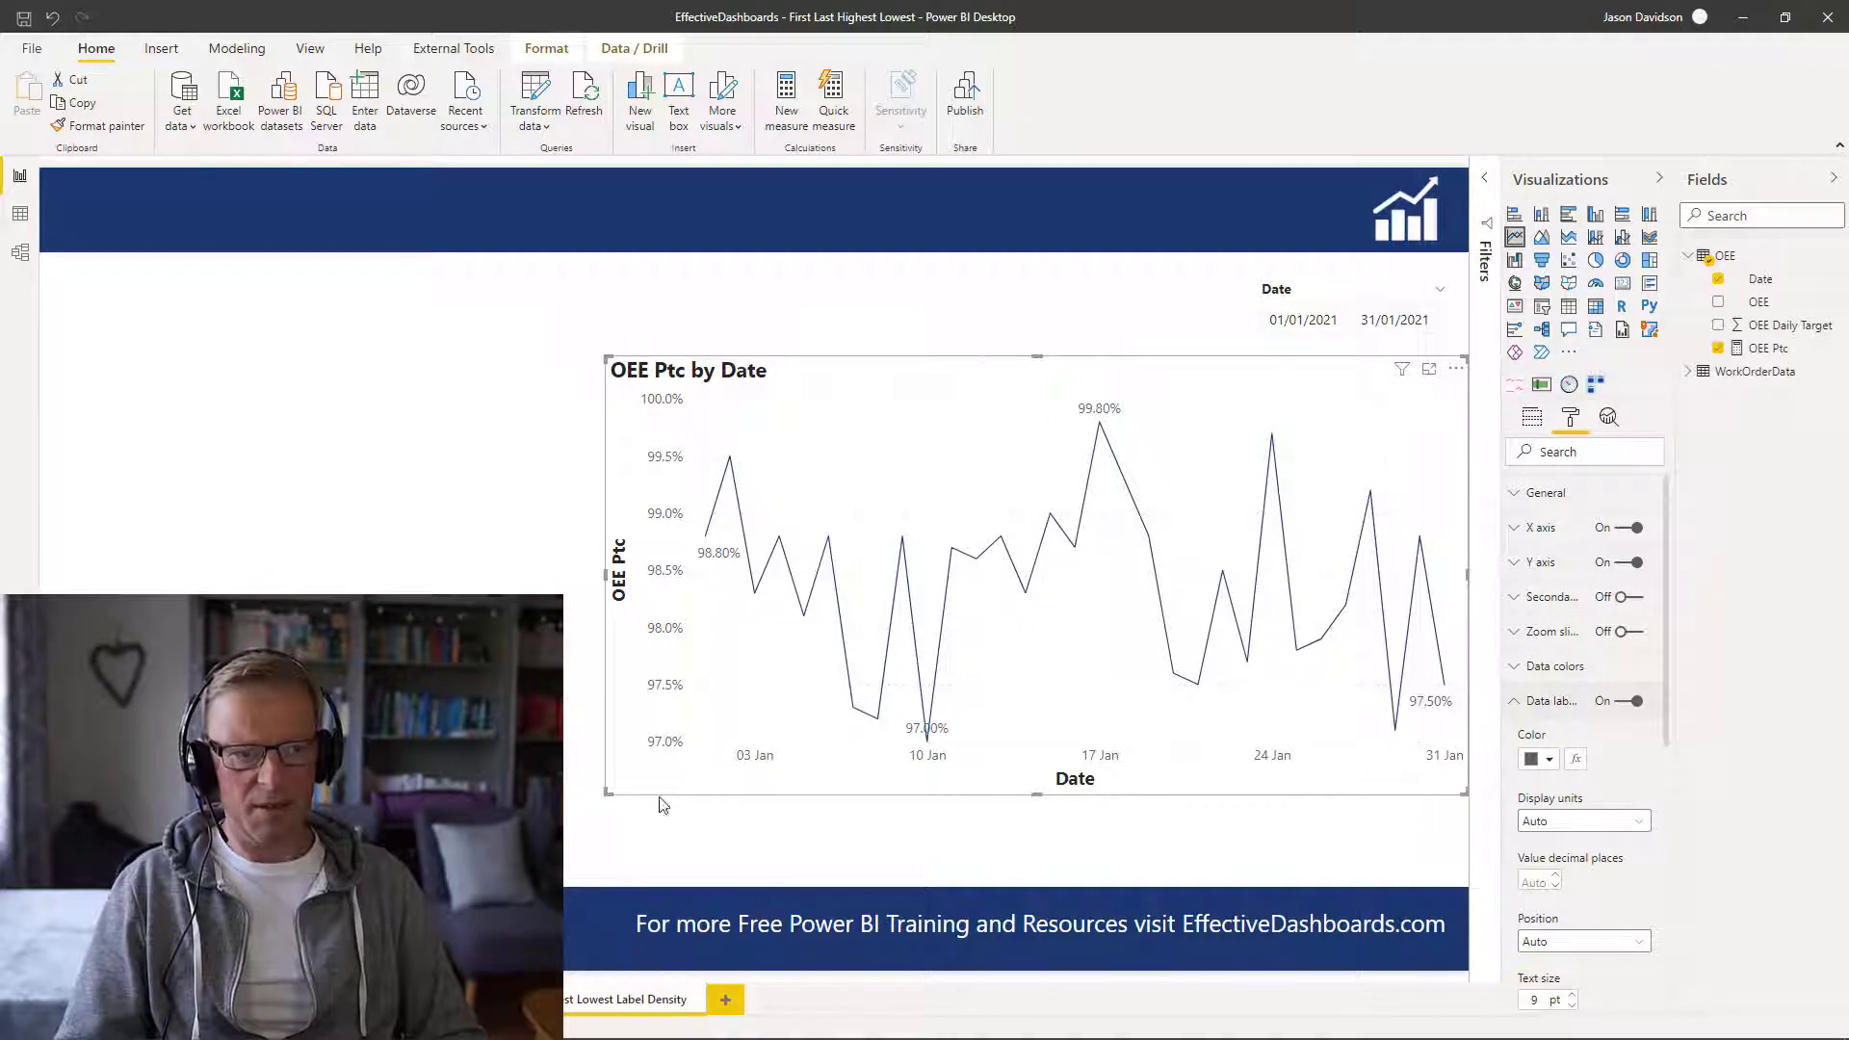
# Turn Show background On so the four remaining labels get a shaded background
pyautogui.scroll(-3)
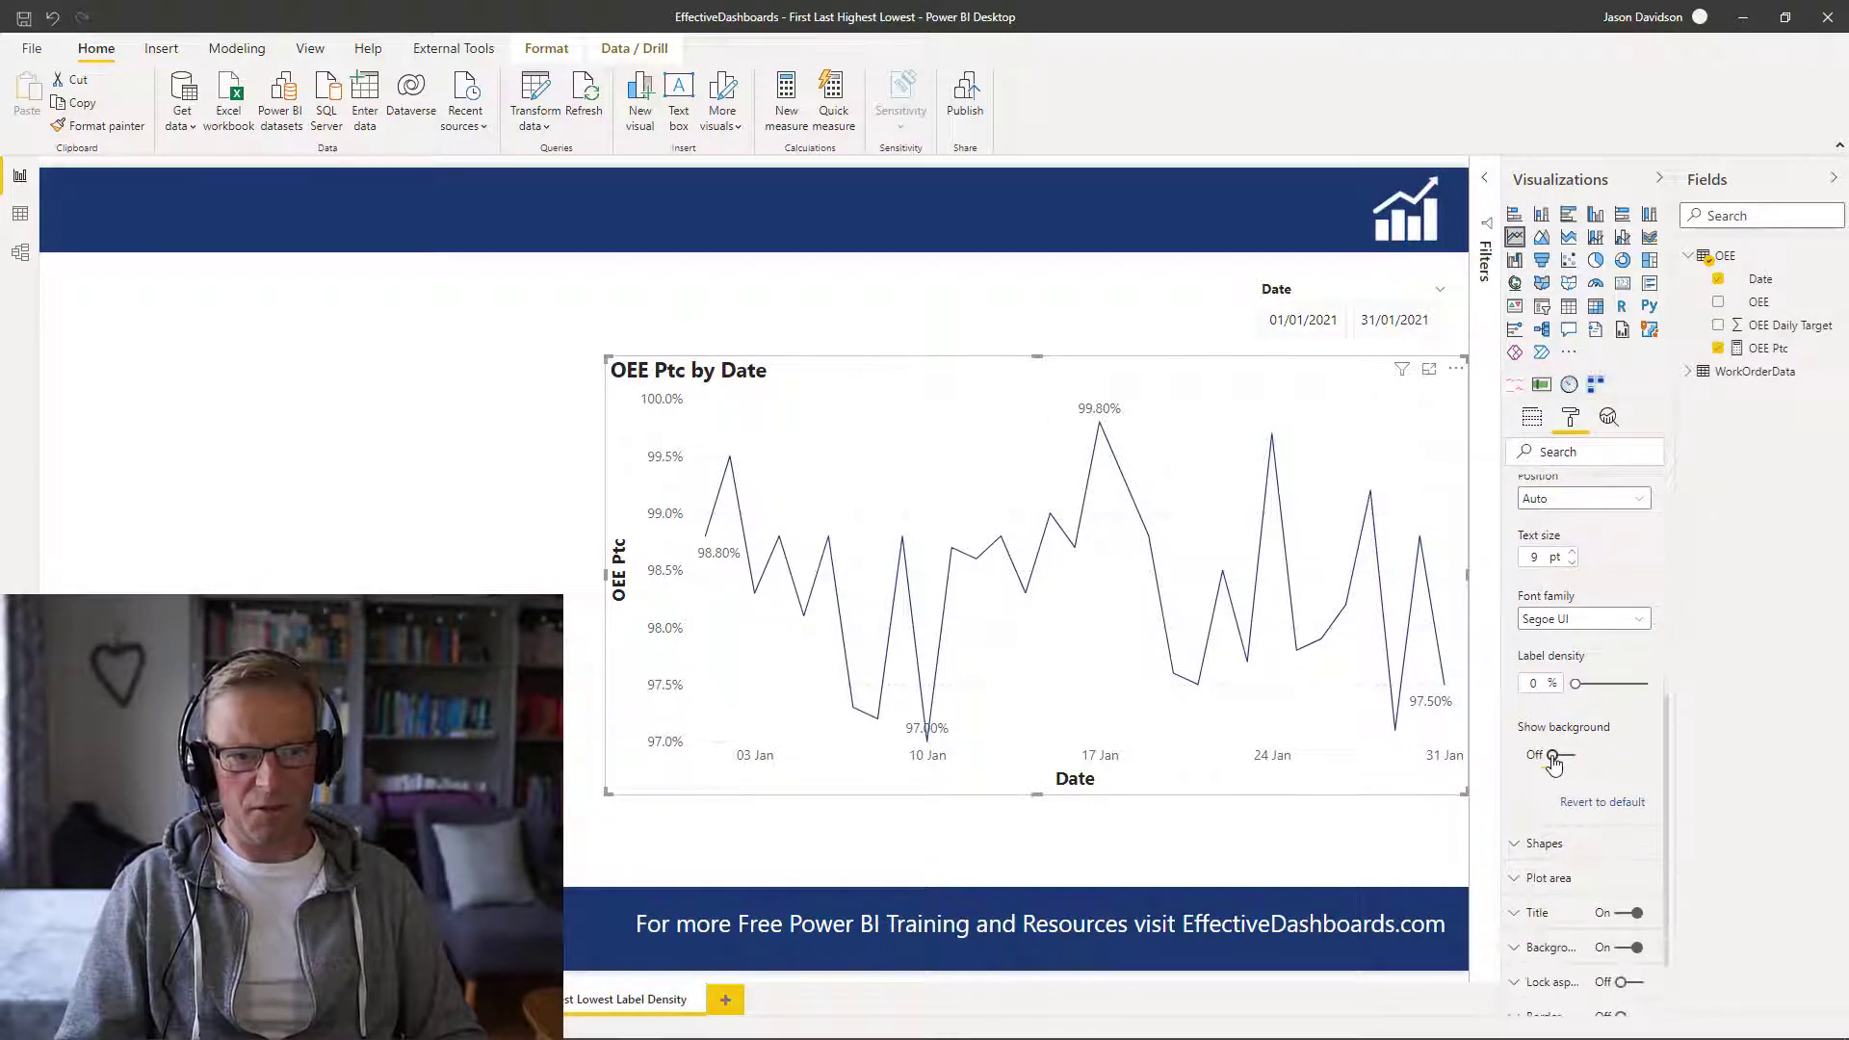
pyautogui.click(1545, 755)
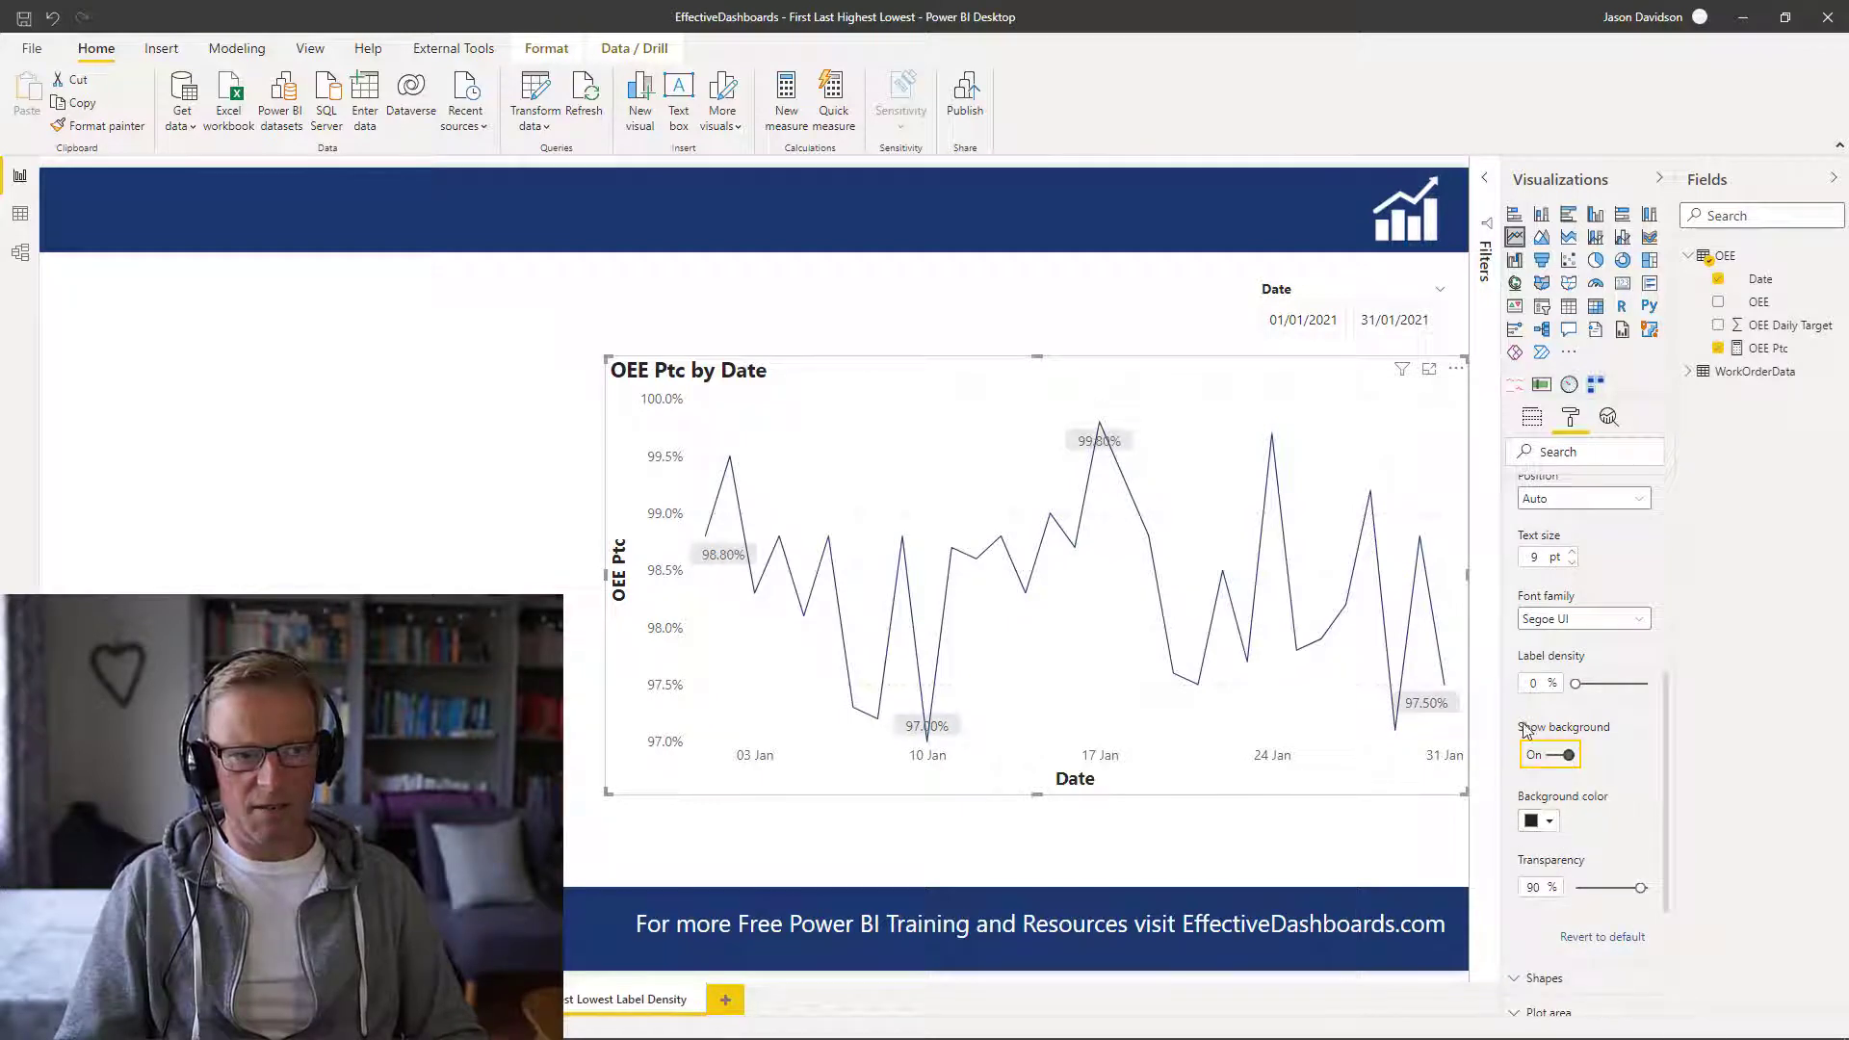
pyautogui.moveTo(1142, 476)
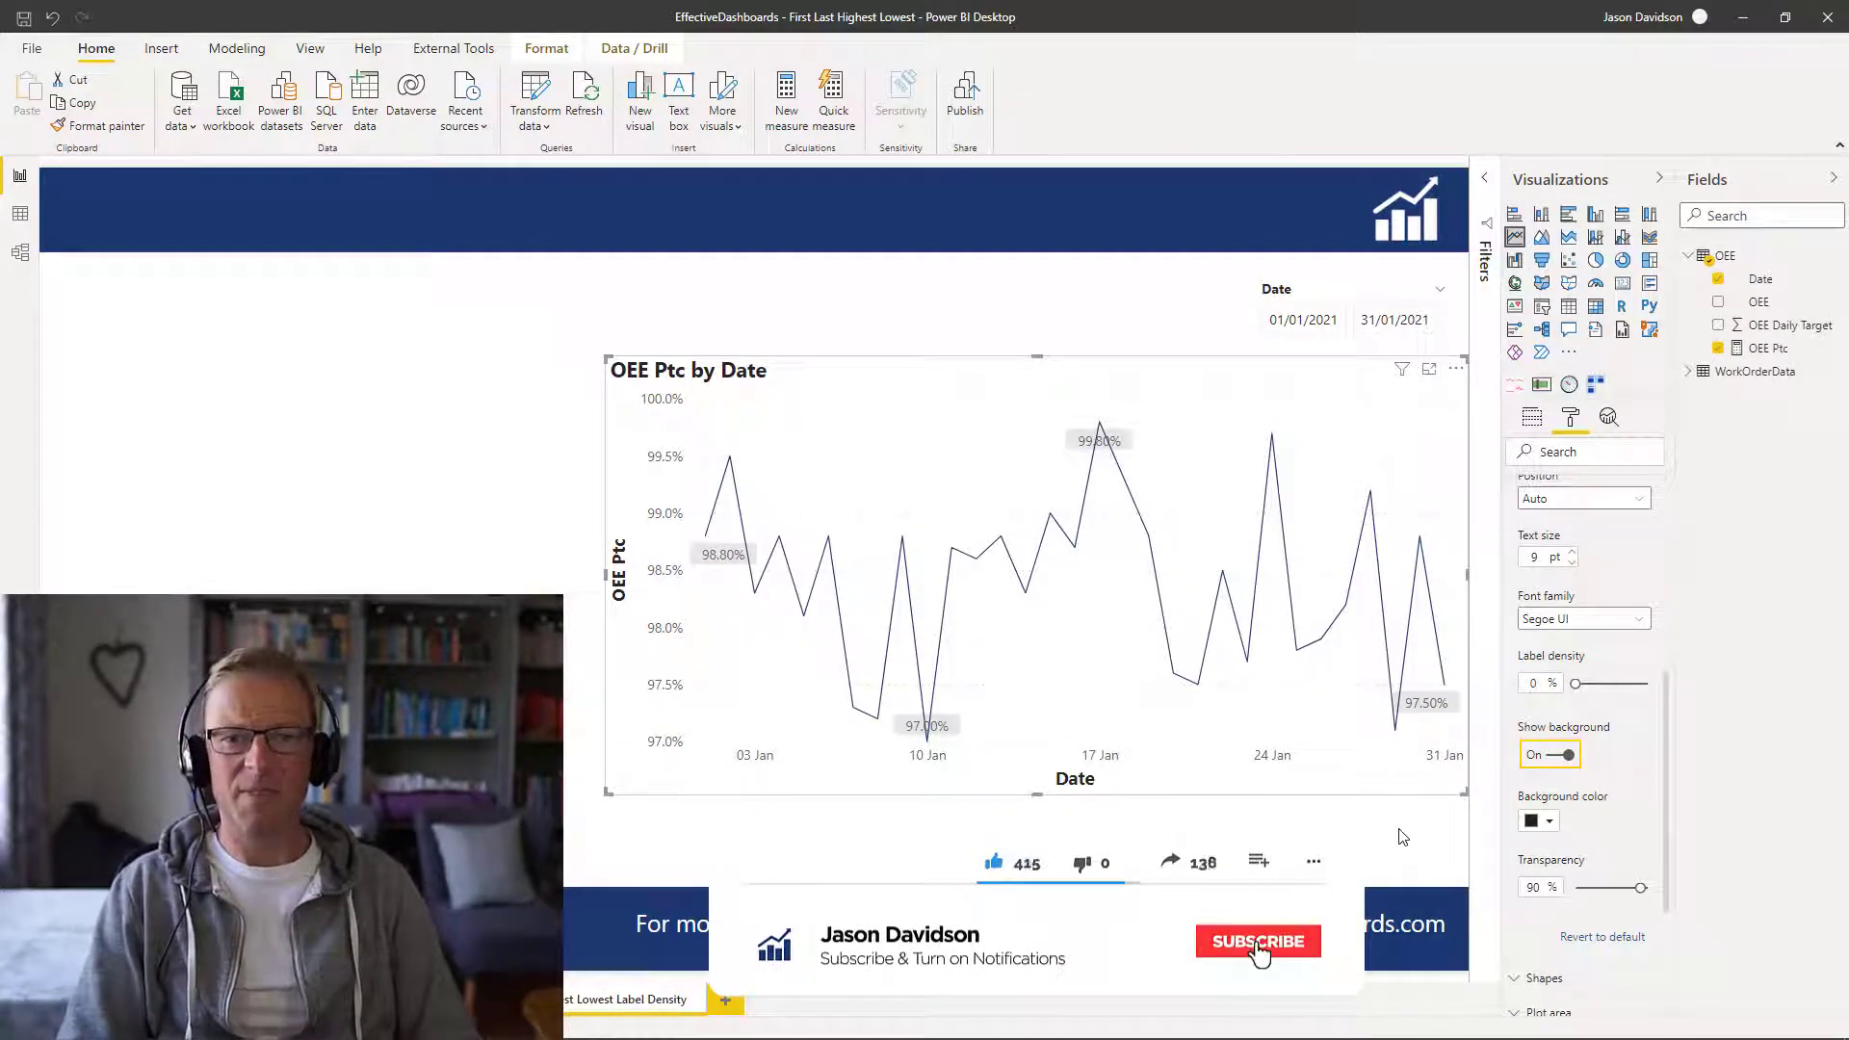
pyautogui.click(1257, 942)
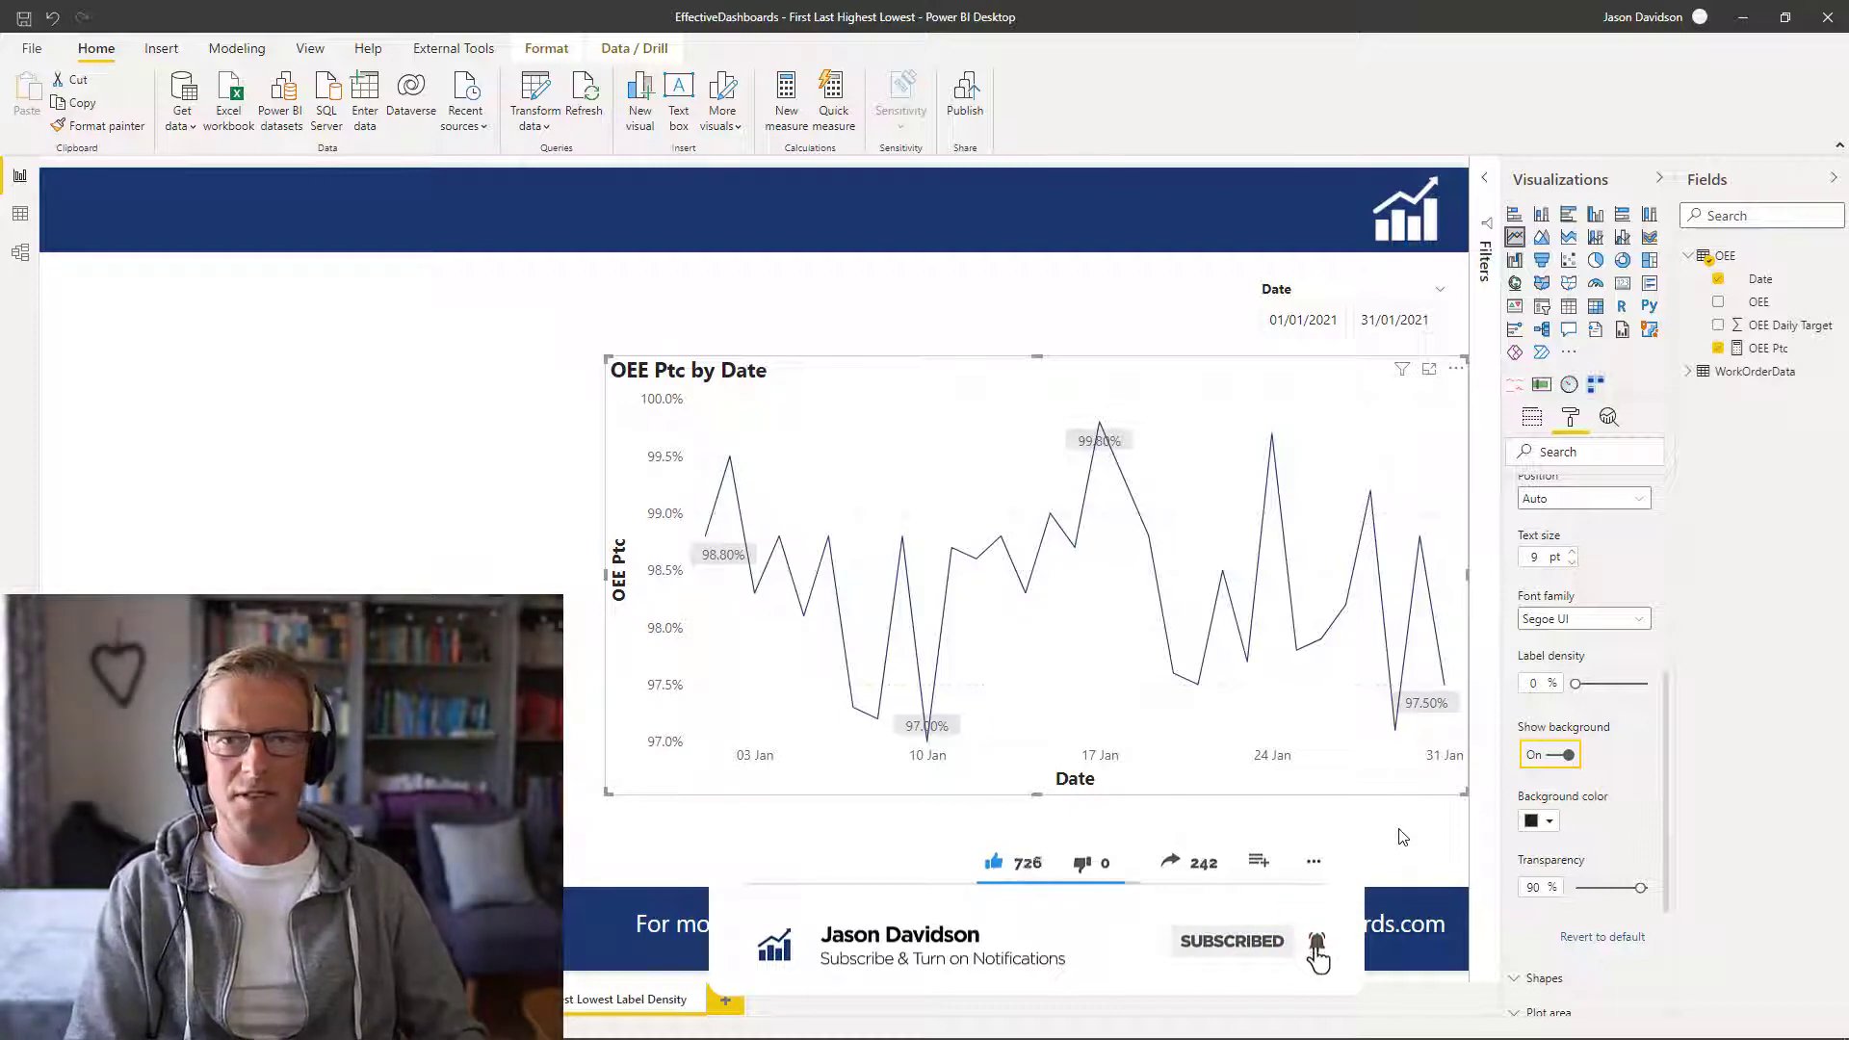